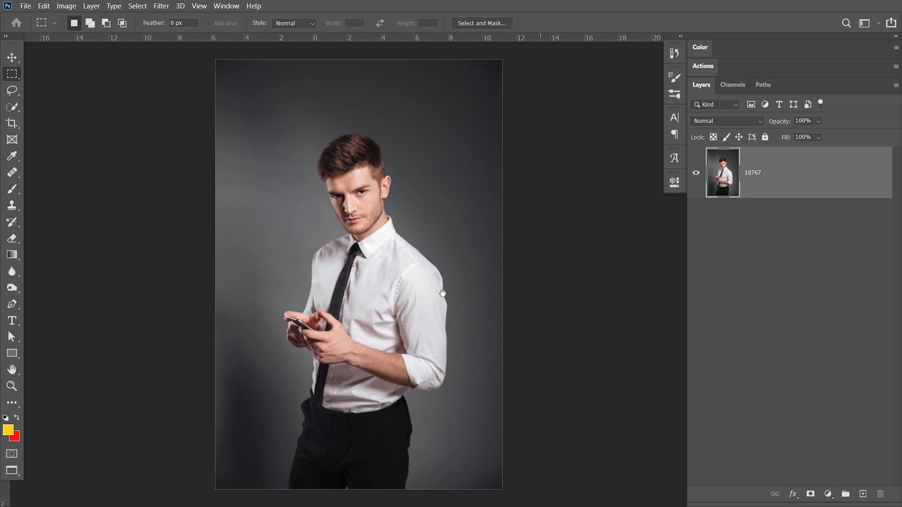
Zoom in and trace a closed Pen path around the white shirt, skirting tie and hands.
{"action": "left_click", "coordinate": [11, 386]}
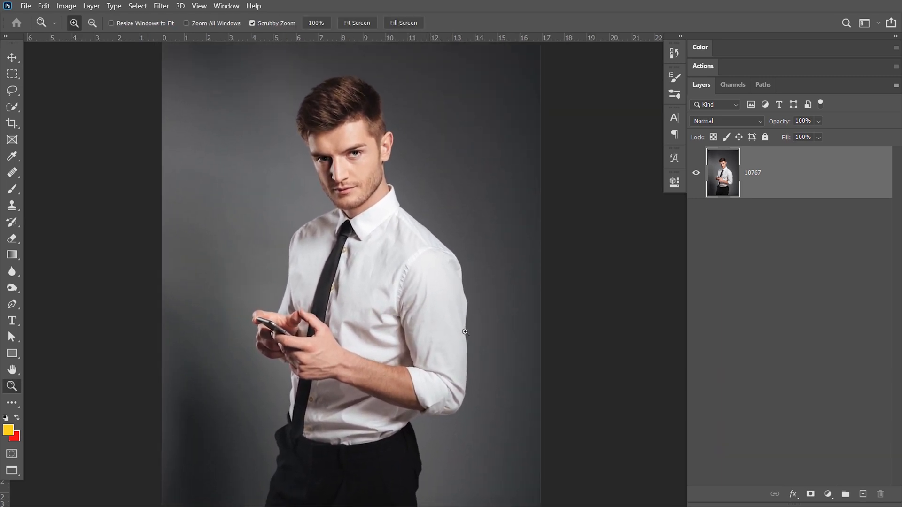
{"action": "left_click", "coordinate": [12, 73]}
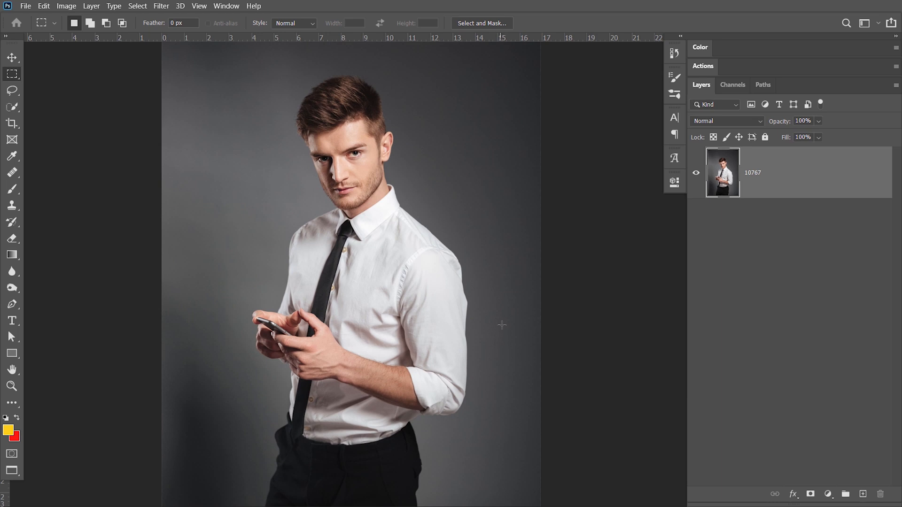
{"action": "mouse_move", "coordinate": [490, 334]}
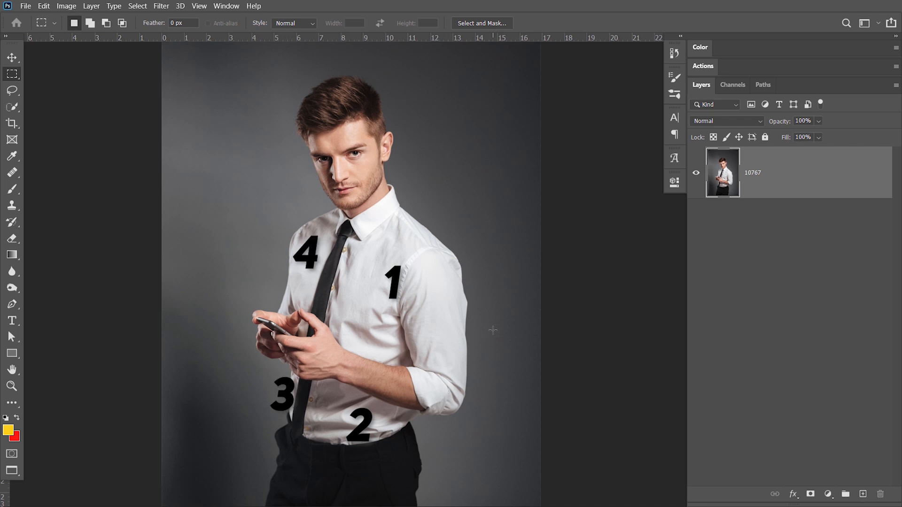
{"action": "left_click", "coordinate": [12, 387]}
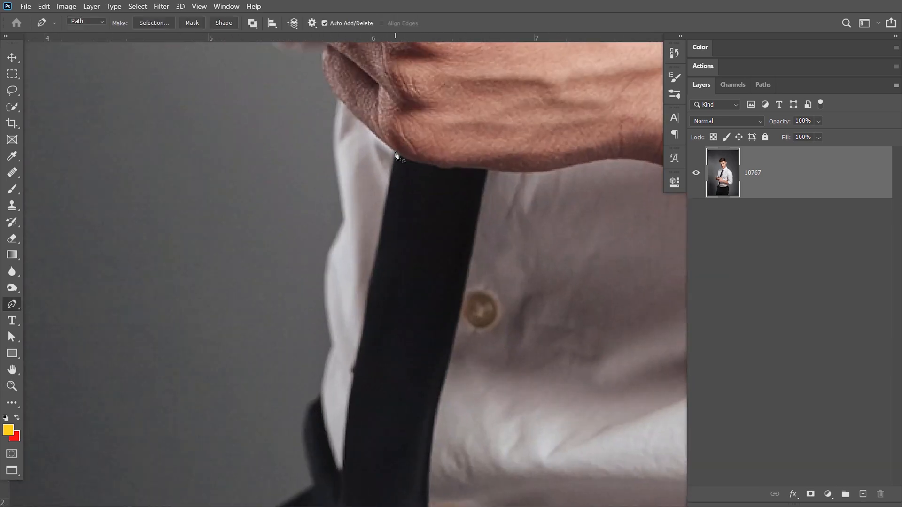
{"action": "left_click", "coordinate": [340, 470]}
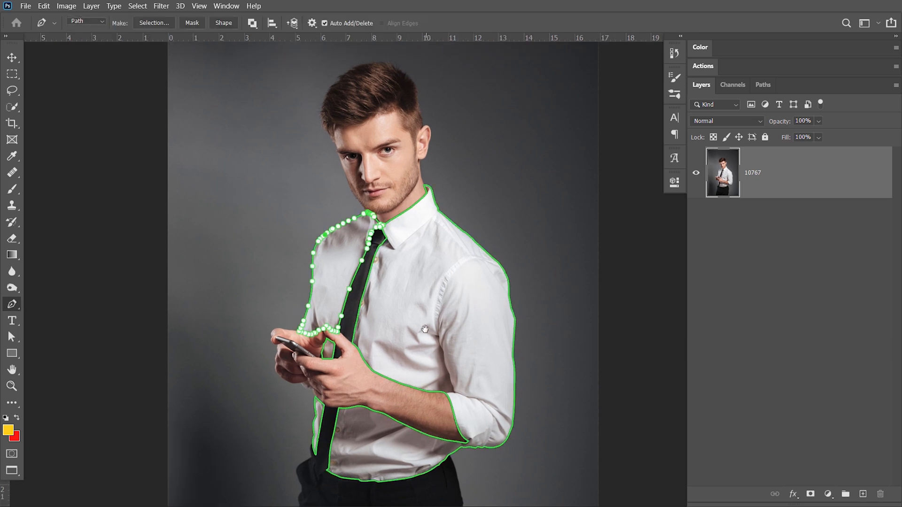
{"action": "key", "text": "Escape"}
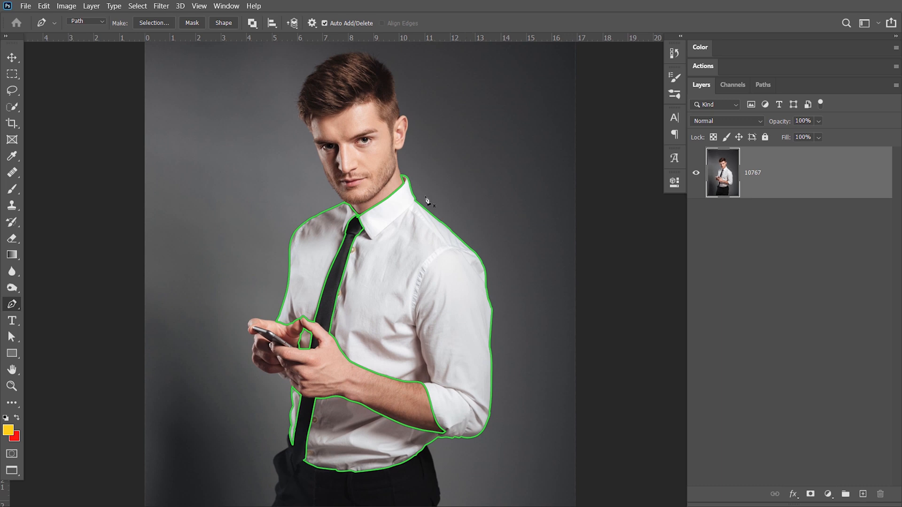
Convert the shirt path into a selection with a feather radius of 0.
{"action": "right_click", "coordinate": [426, 202]}
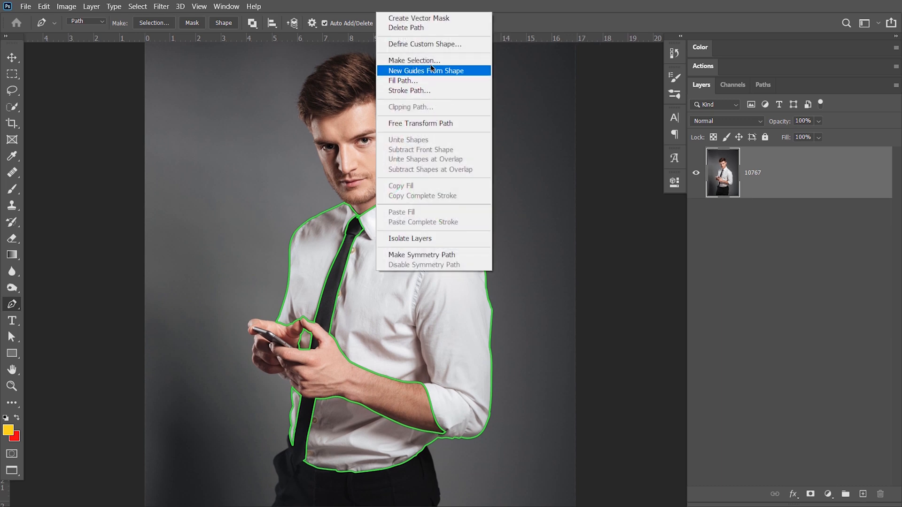
{"action": "left_click", "coordinate": [414, 60]}
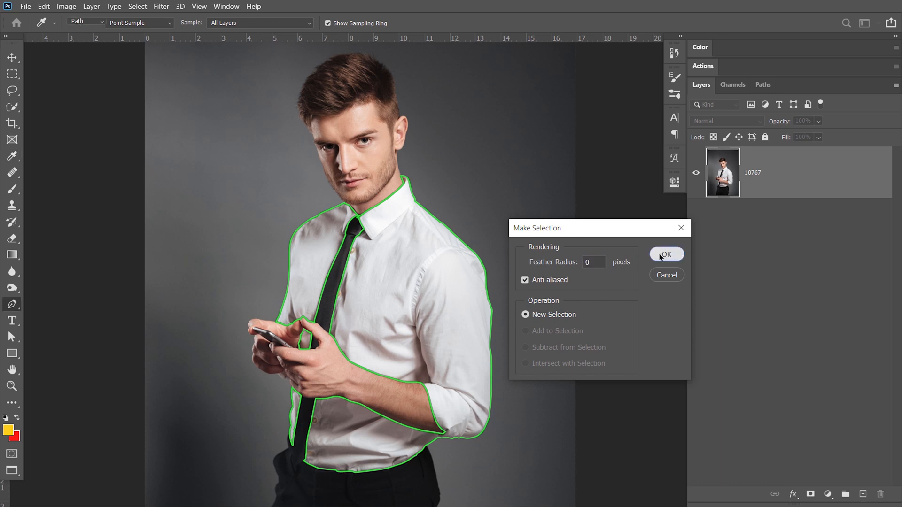
{"action": "left_click", "coordinate": [666, 254]}
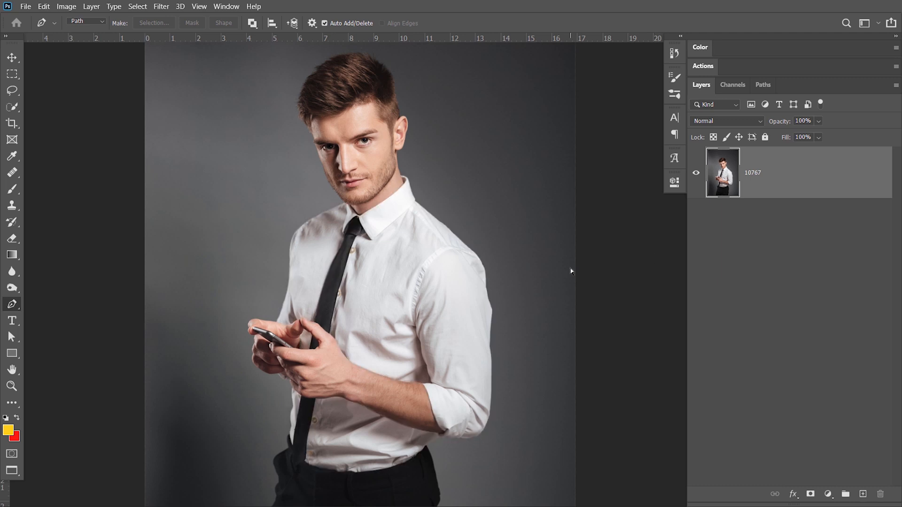
{"action": "mouse_move", "coordinate": [768, 84]}
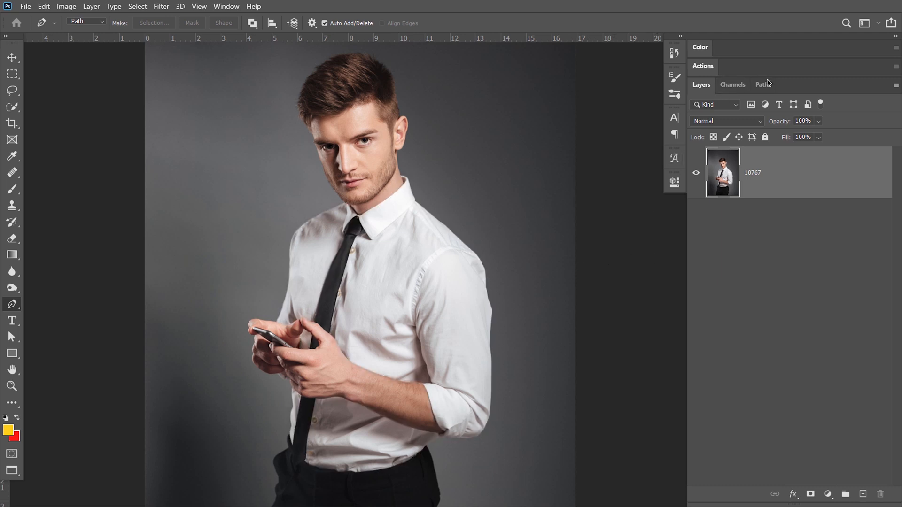
Load the Work Path from the Paths panel as a selection, then return to Layers.
{"action": "left_click", "coordinate": [762, 85]}
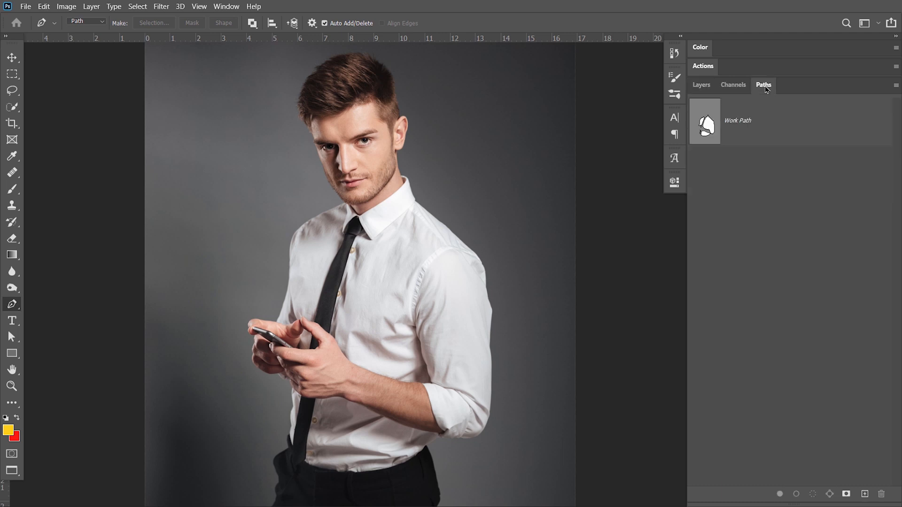
{"action": "left_click", "coordinate": [759, 121]}
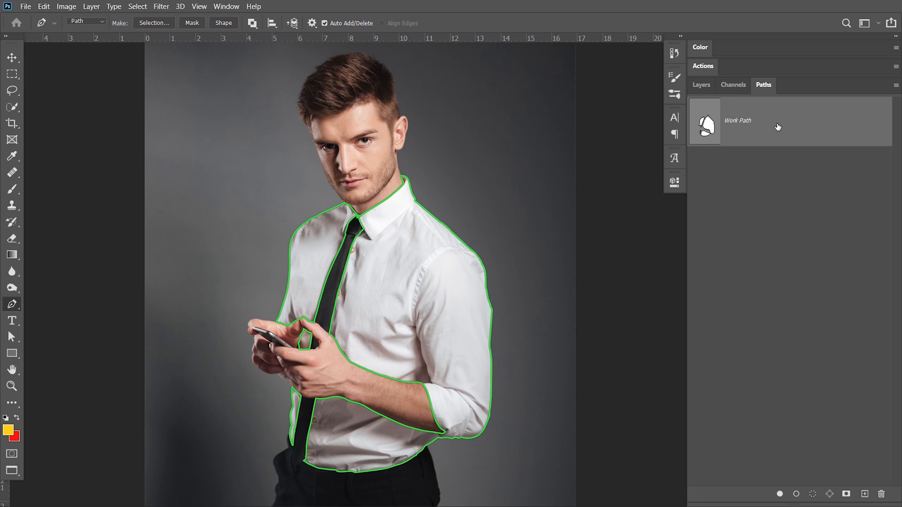
{"action": "key", "text": "ctrl"}
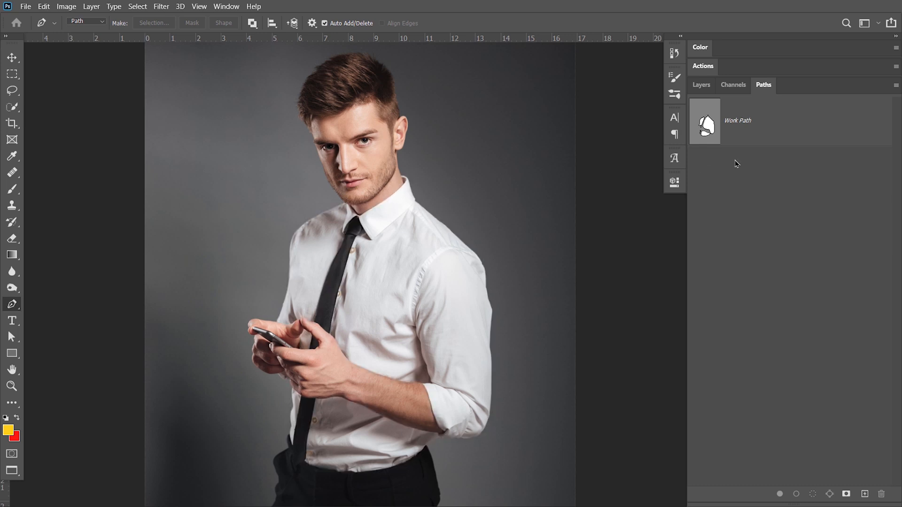
{"action": "left_click", "coordinate": [701, 85]}
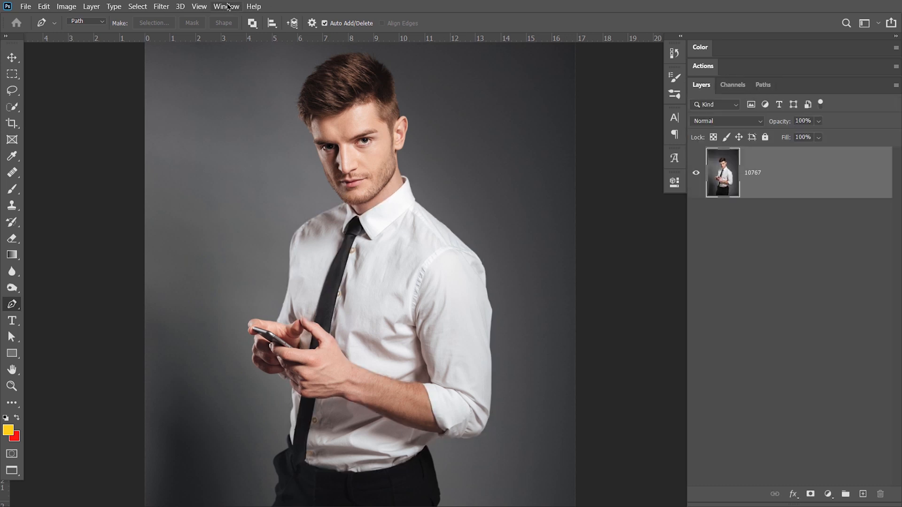
{"action": "left_click", "coordinate": [225, 6]}
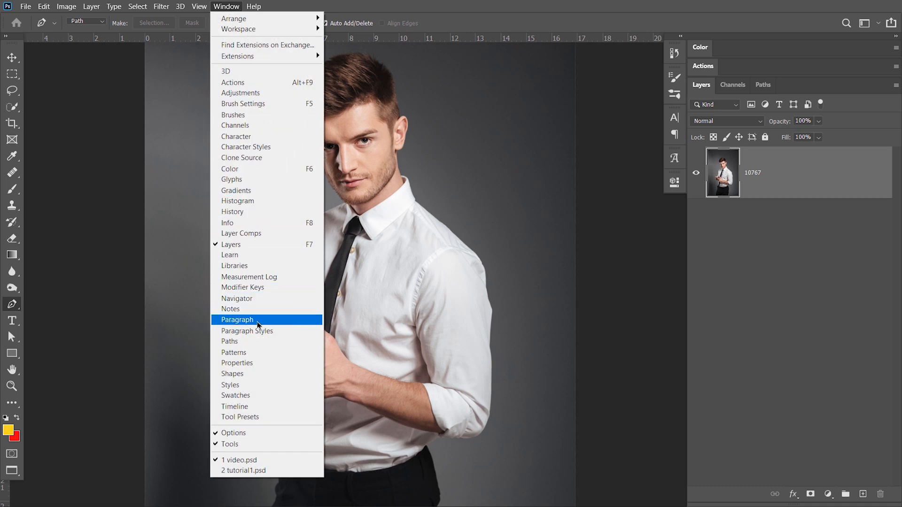
{"action": "mouse_move", "coordinate": [229, 341]}
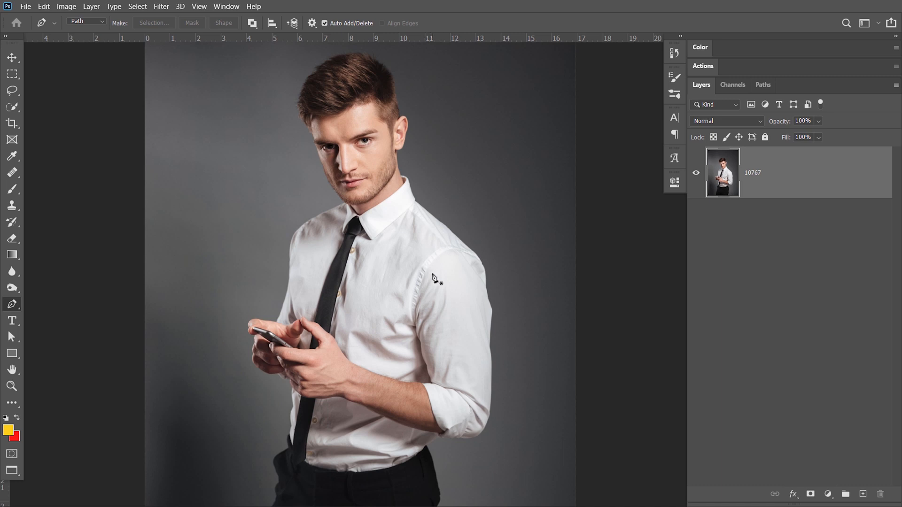
{"action": "left_click", "coordinate": [763, 85]}
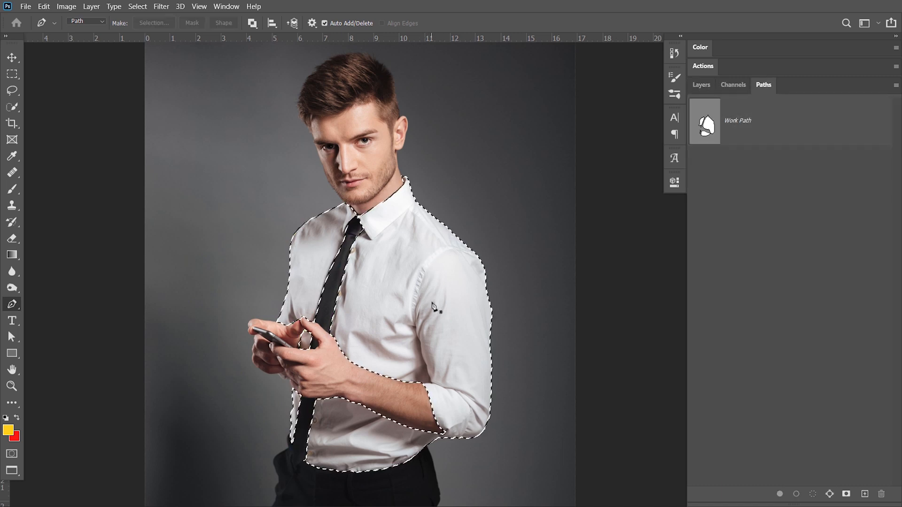
{"action": "mouse_move", "coordinate": [551, 256]}
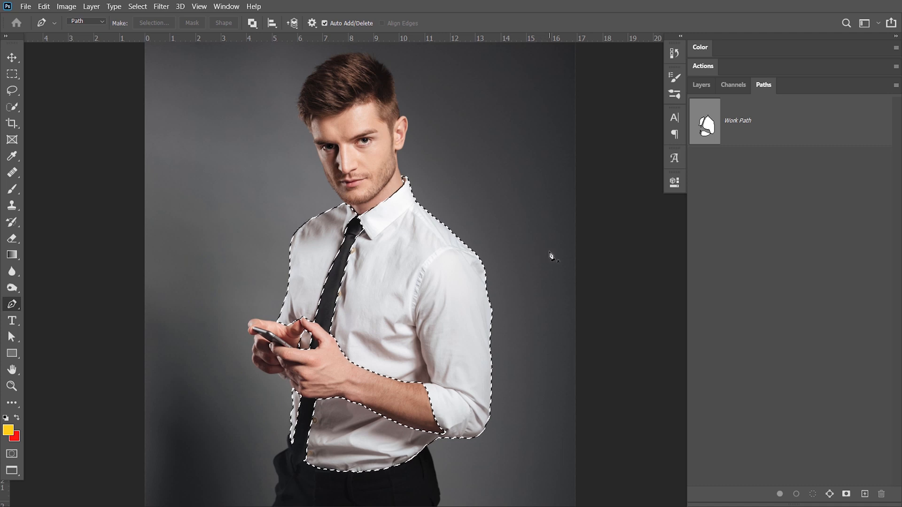
{"action": "left_click", "coordinate": [701, 85]}
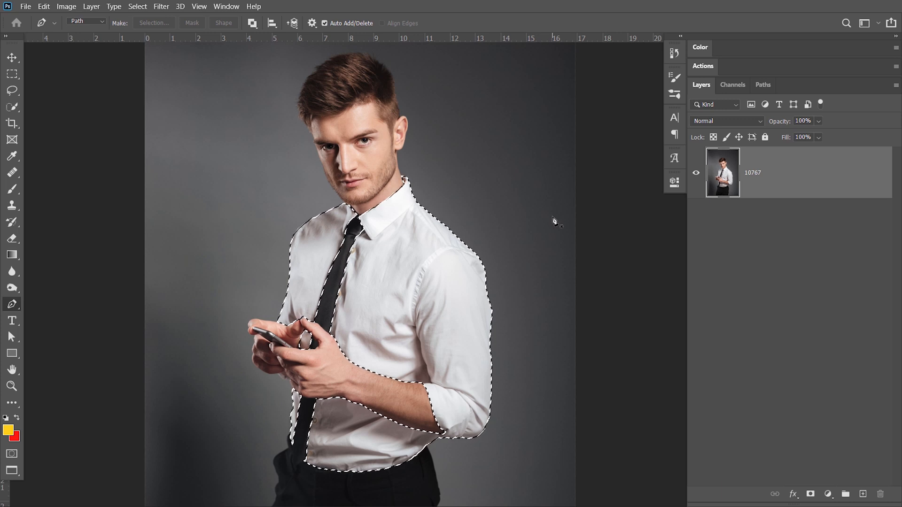
Add a deep blue Solid Color fill layer masked to the shirt selection.
{"action": "left_click", "coordinate": [827, 494]}
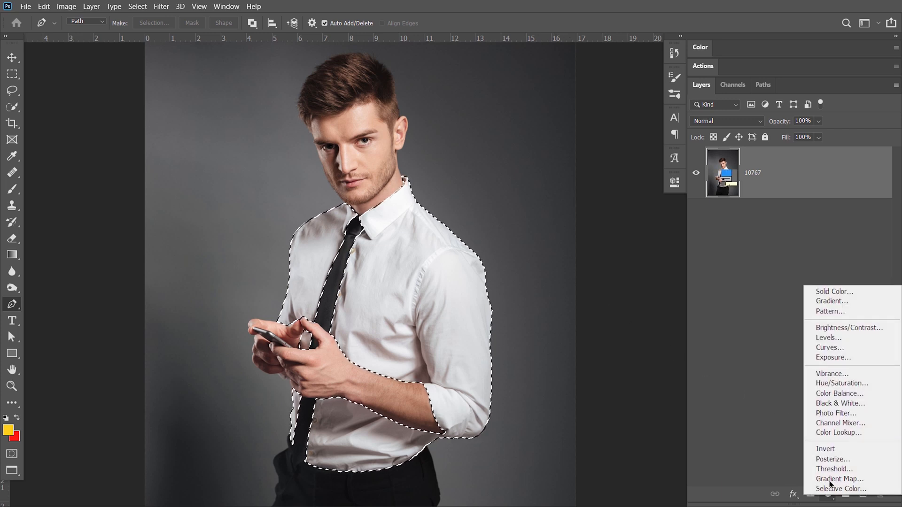
{"action": "left_click", "coordinate": [833, 291]}
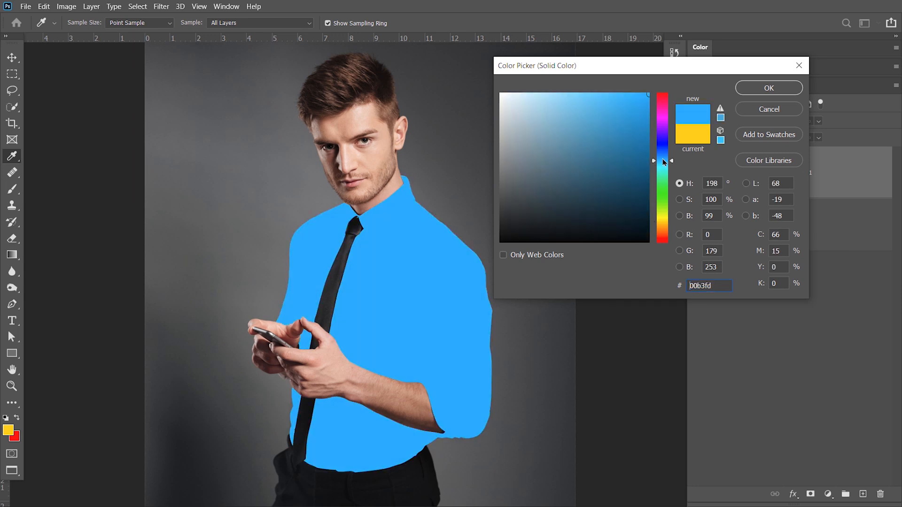
{"action": "left_click", "coordinate": [646, 102]}
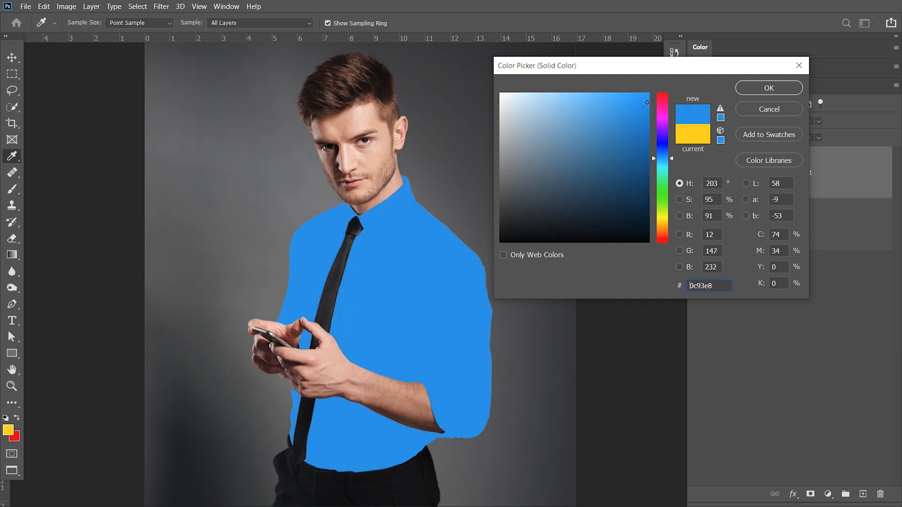
{"action": "left_click", "coordinate": [768, 88]}
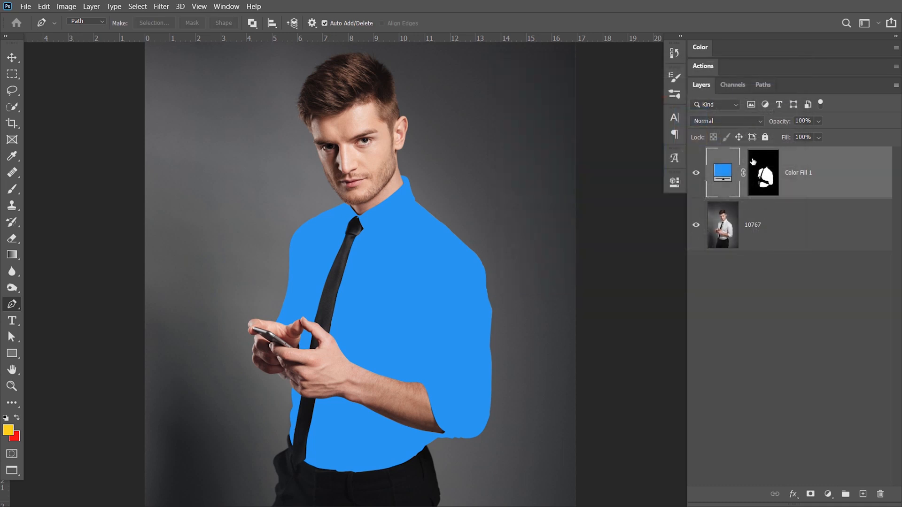
{"action": "mouse_move", "coordinate": [766, 181]}
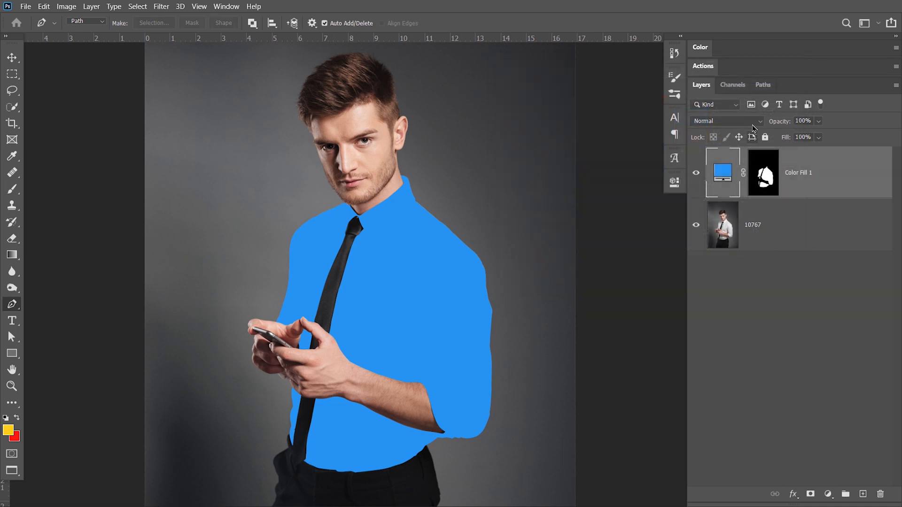
Switch Color Fill 1's blend mode to Multiply.
{"action": "left_click", "coordinate": [727, 121]}
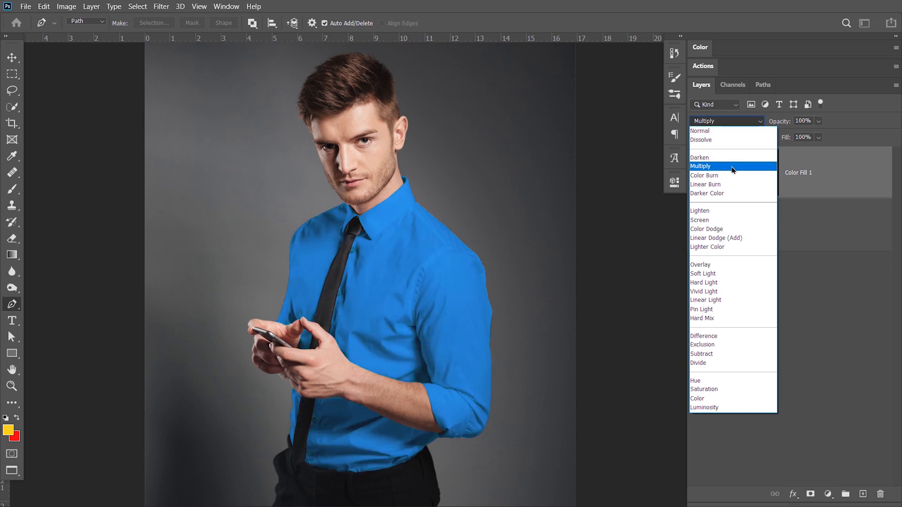
{"action": "left_click", "coordinate": [701, 166]}
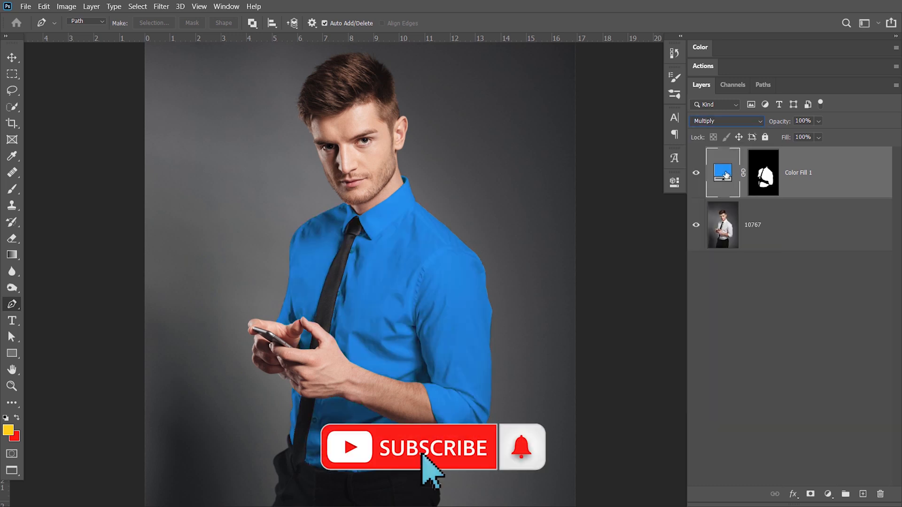
{"action": "mouse_move", "coordinate": [723, 172]}
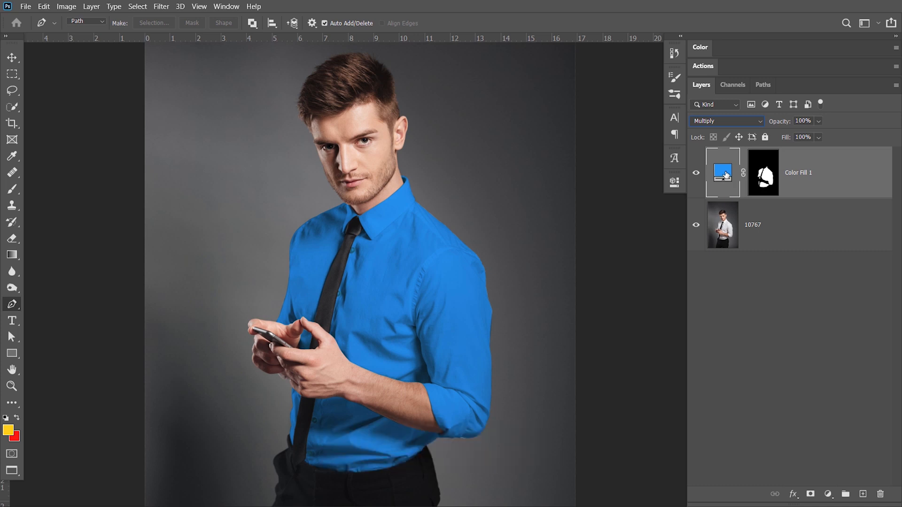
Change Color Fill 1's colour to golden yellow ffc000.
{"action": "double_click", "coordinate": [722, 173]}
{"action": "type", "text": "ffc000"}
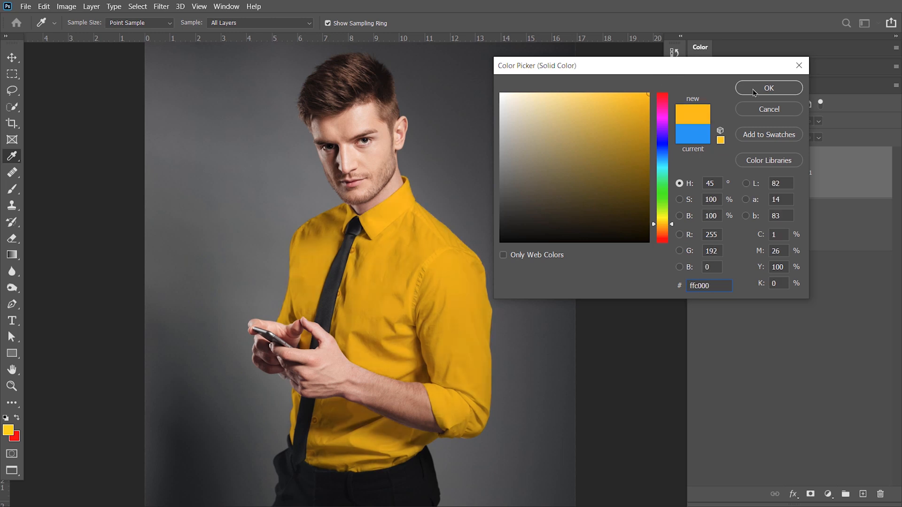
{"action": "left_click", "coordinate": [769, 87]}
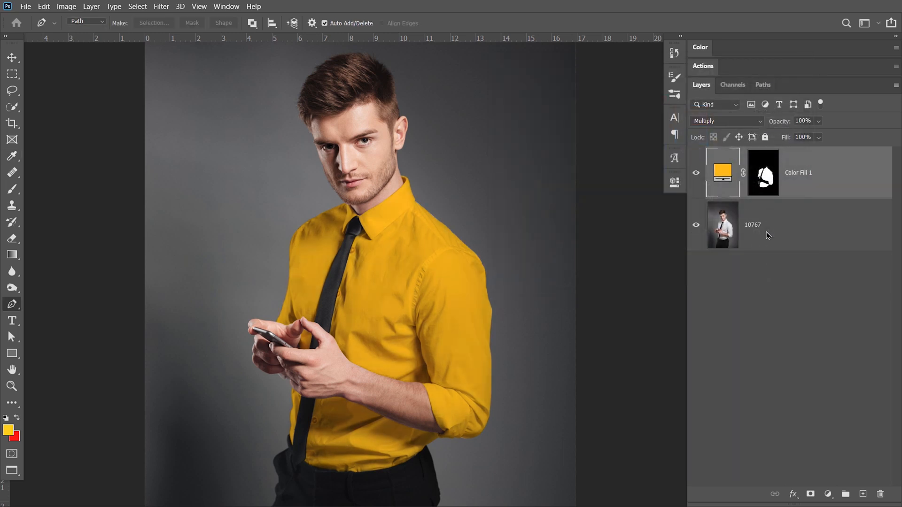
{"action": "mouse_move", "coordinate": [716, 207]}
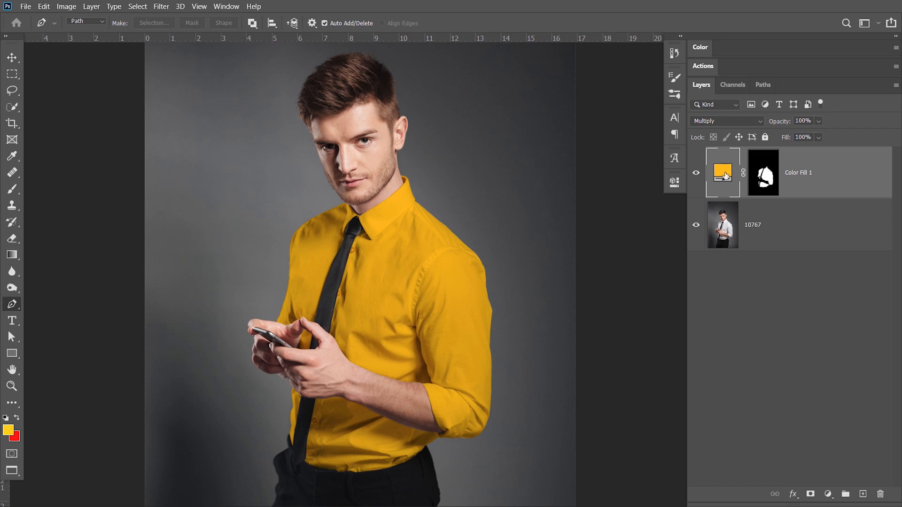
{"action": "double_click", "coordinate": [722, 173]}
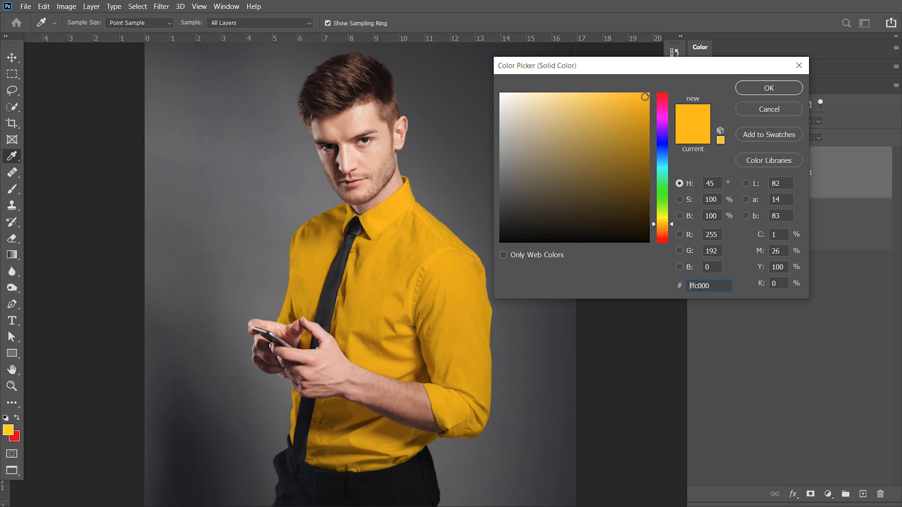
{"action": "left_click", "coordinate": [768, 87]}
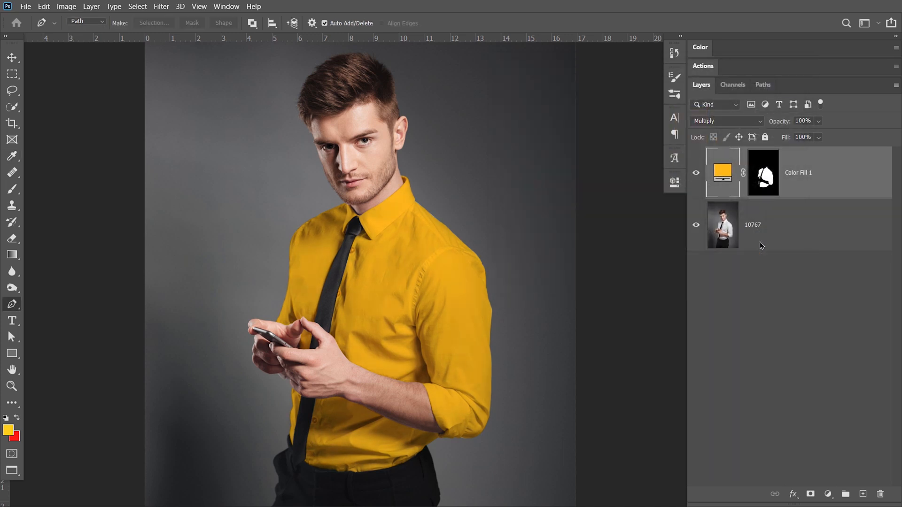
{"action": "mouse_move", "coordinate": [792, 248]}
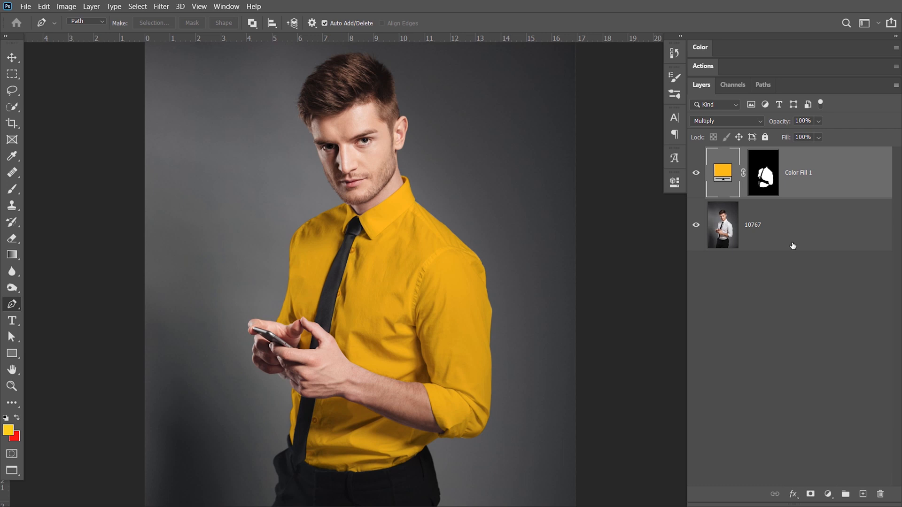
{"action": "mouse_move", "coordinate": [612, 339]}
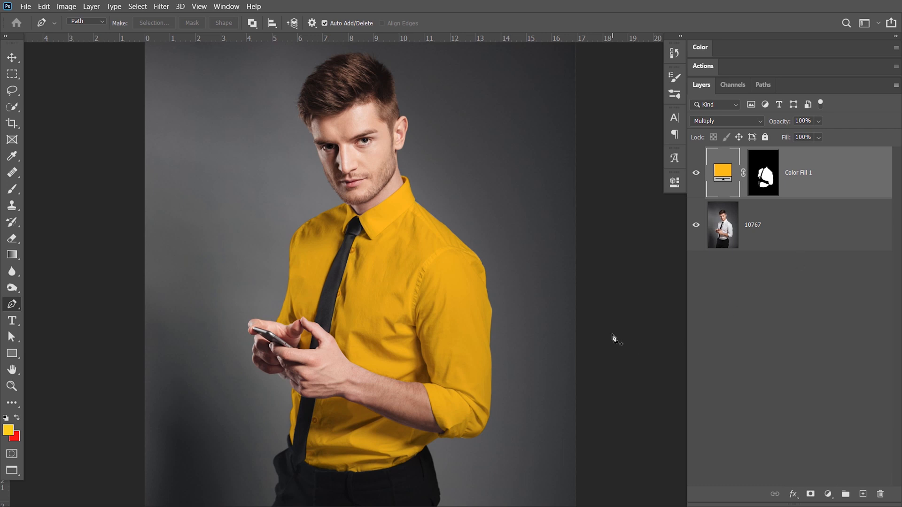
{"action": "mouse_move", "coordinate": [822, 431]}
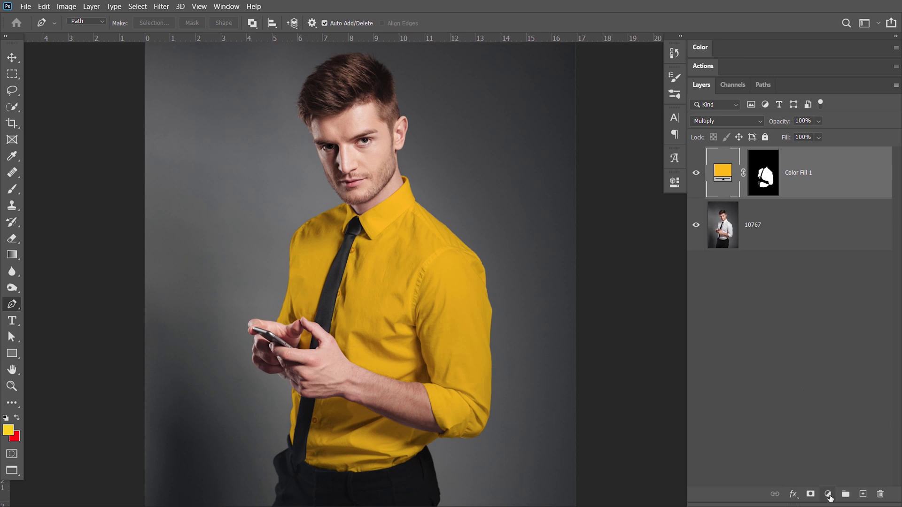
Open the Create new fill or adjustment layer menu at the bottom of Layers.
{"action": "left_click", "coordinate": [828, 494]}
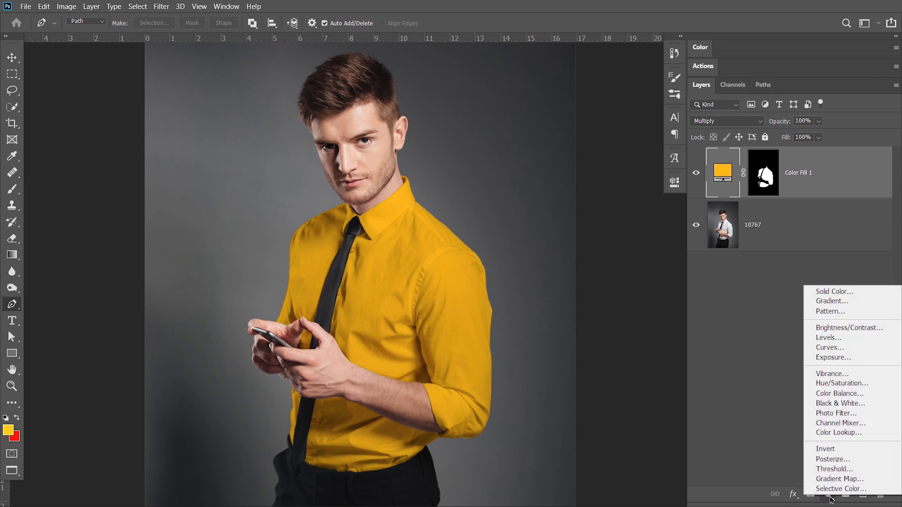
{"action": "mouse_move", "coordinate": [828, 337]}
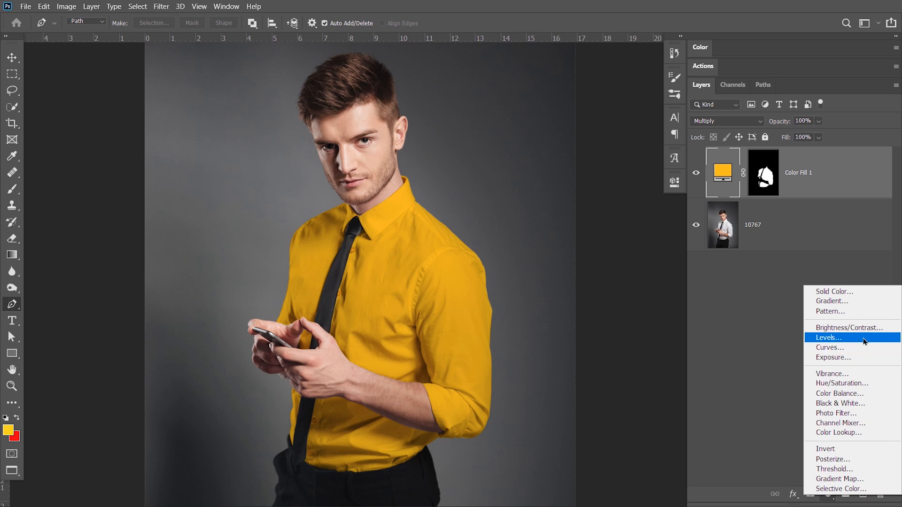
{"action": "mouse_move", "coordinate": [849, 327]}
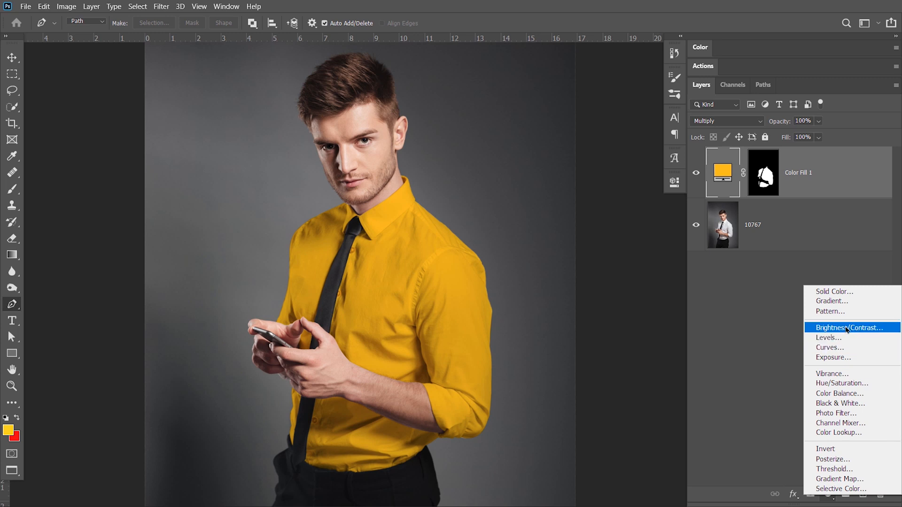
Add a Brightness/Contrast adjustment layer above the yellow Color Fill layer.
{"action": "left_click", "coordinate": [846, 327]}
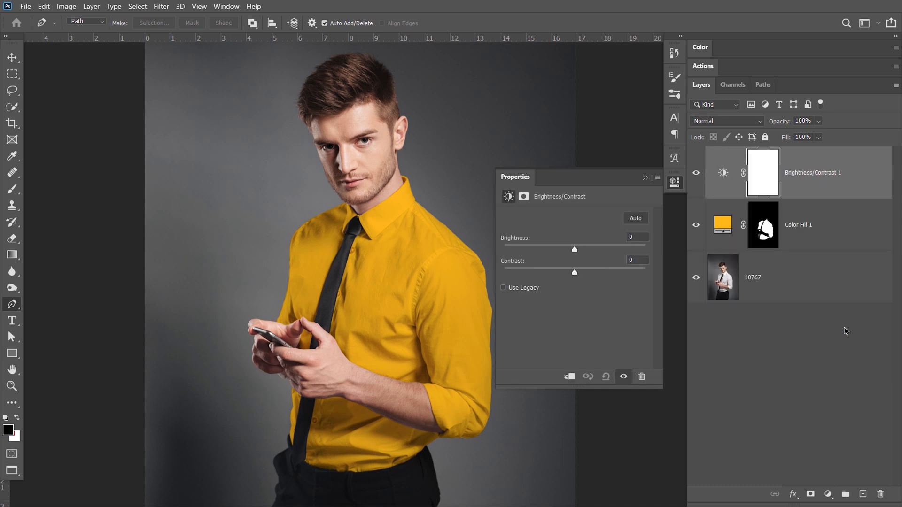
{"action": "mouse_move", "coordinate": [839, 331]}
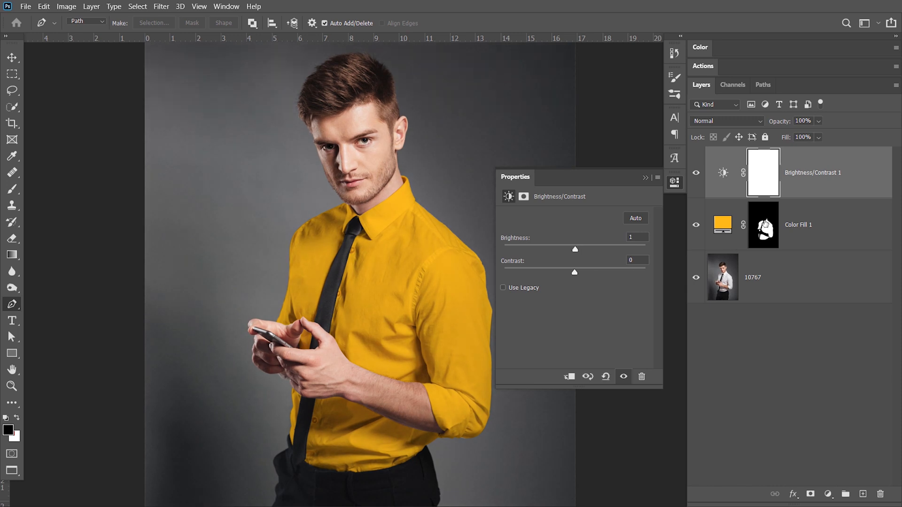
{"action": "mouse_move", "coordinate": [763, 224]}
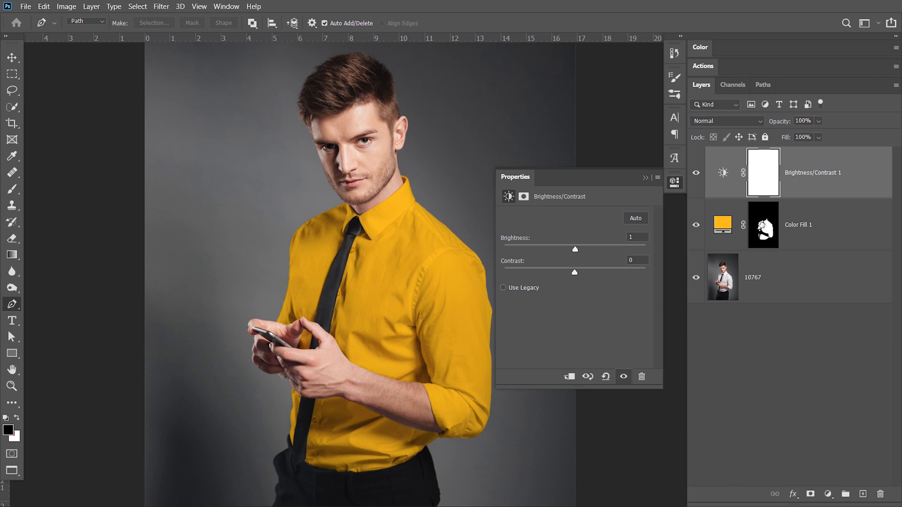
{"action": "mouse_move", "coordinate": [867, 175]}
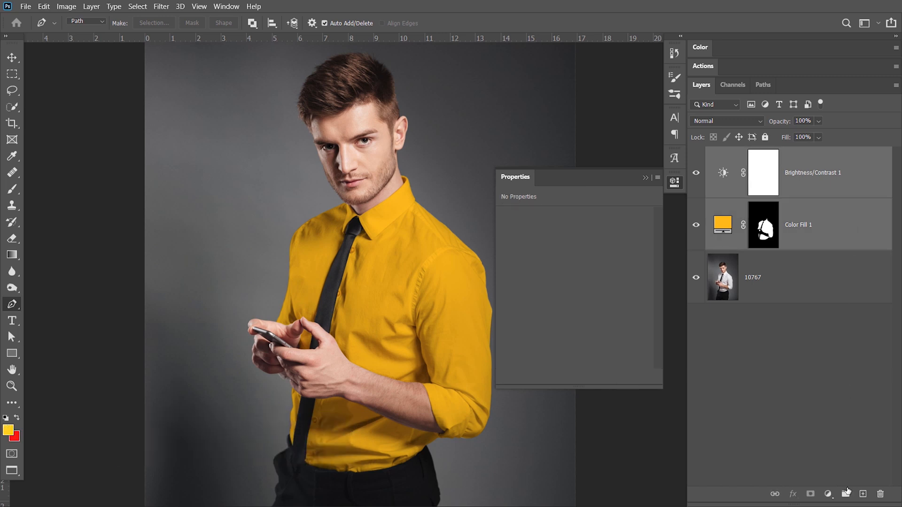
{"action": "mouse_move", "coordinate": [846, 494]}
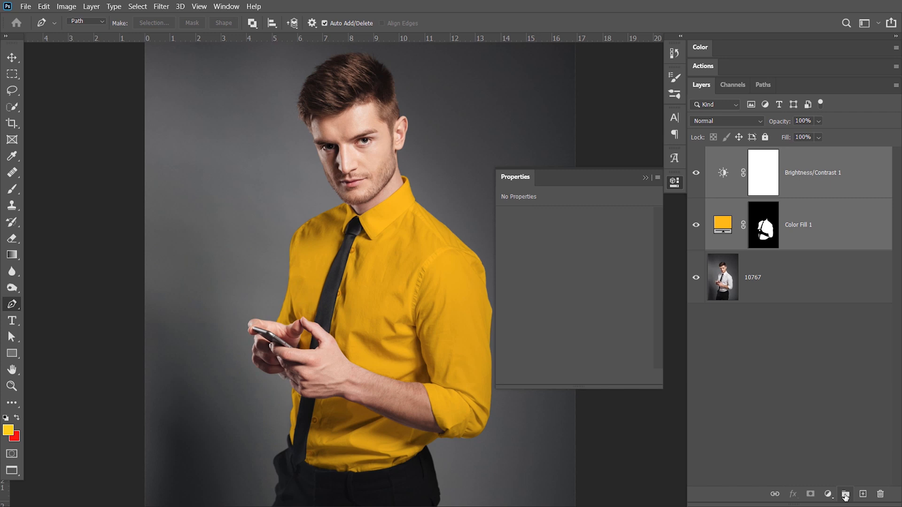
Group the Color Fill and Brightness/Contrast layers into Group 1 and select the group.
{"action": "key", "text": "ctrl+g"}
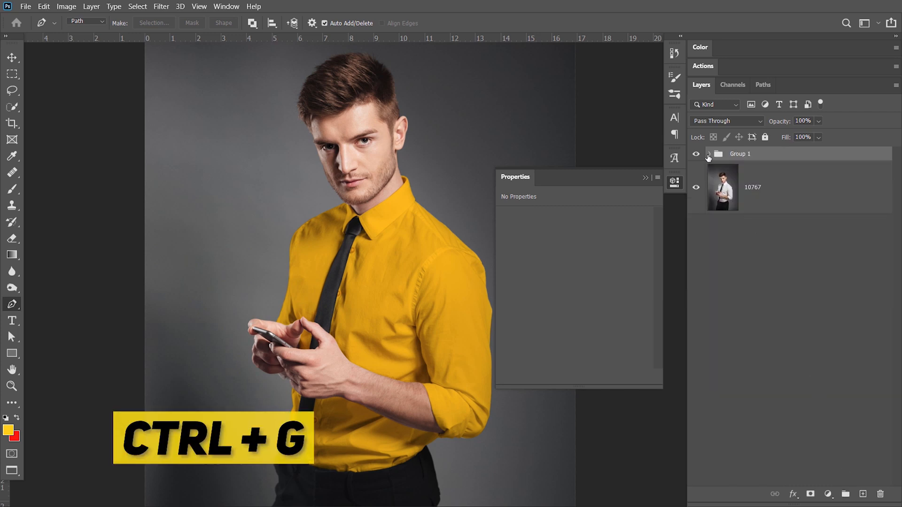
{"action": "left_click", "coordinate": [709, 154]}
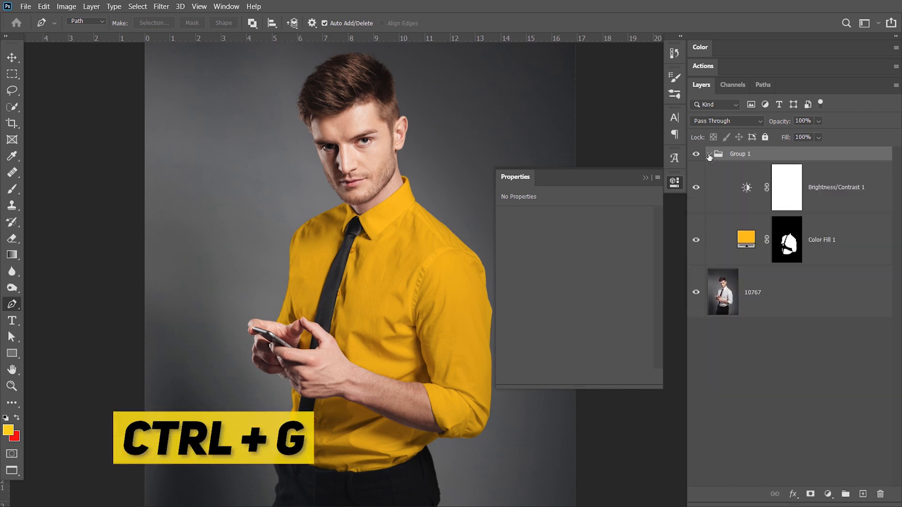
{"action": "key", "text": "ctrl+g"}
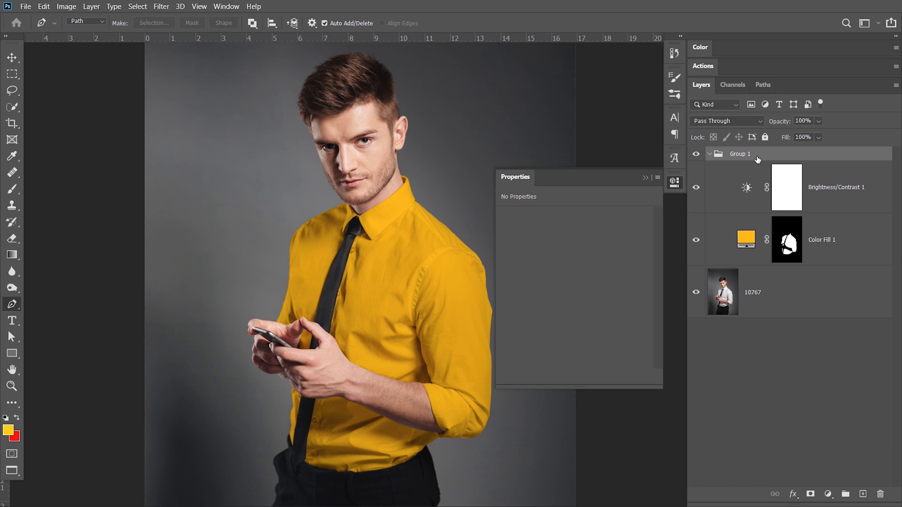
{"action": "left_click", "coordinate": [786, 241]}
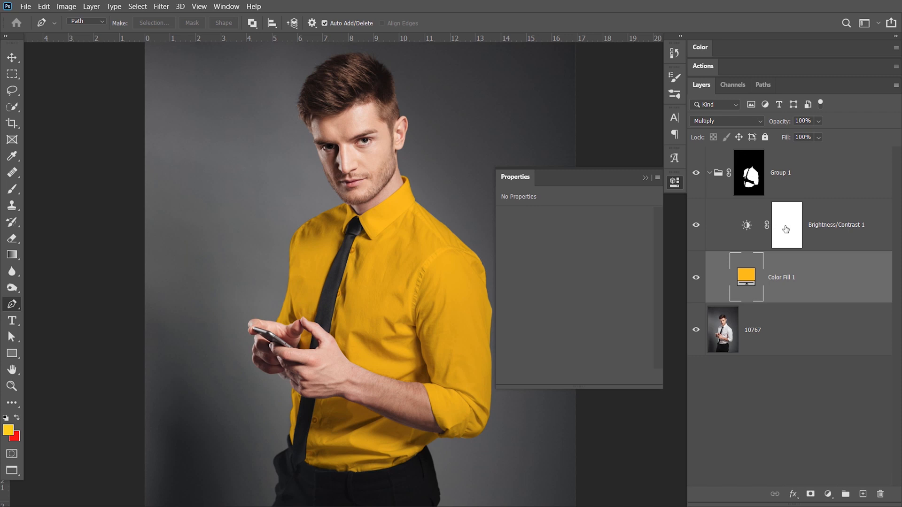
{"action": "mouse_move", "coordinate": [761, 198]}
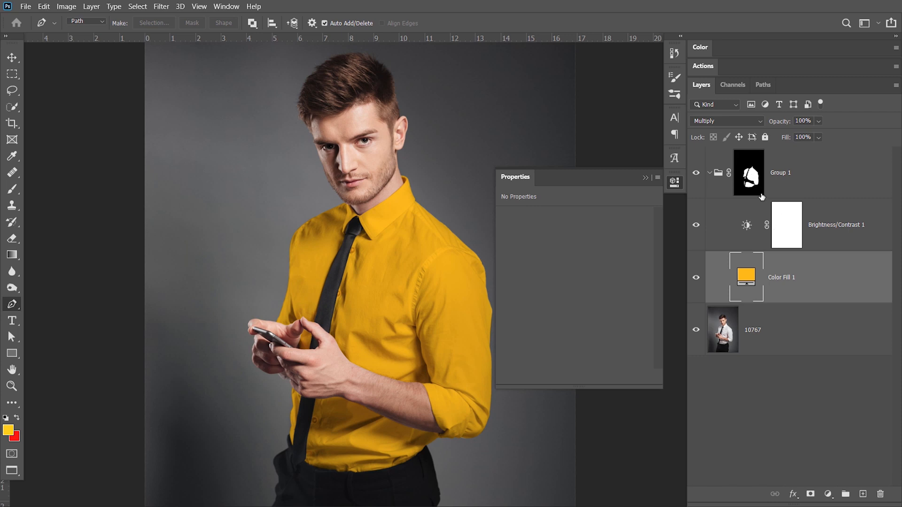
Raise the Brightness/Contrast brightness to 34 and delete its layer mask.
{"action": "left_click", "coordinate": [746, 225]}
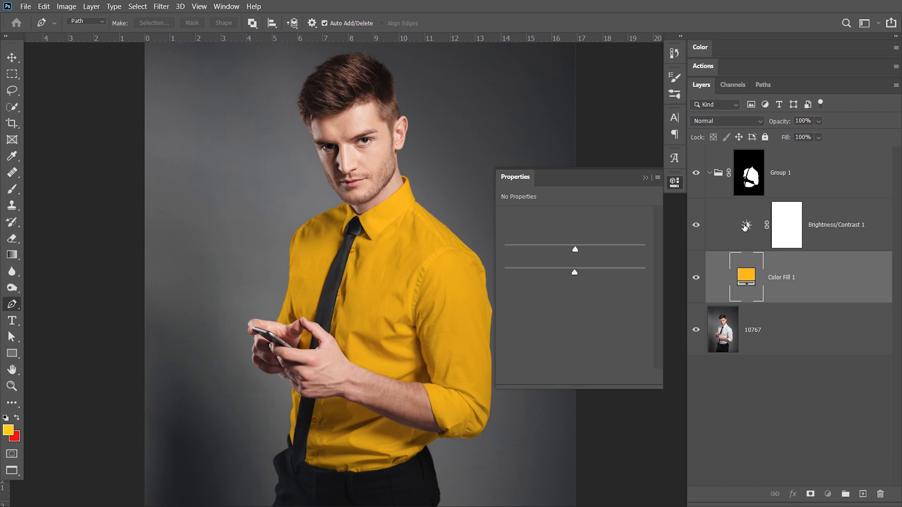
{"action": "left_click", "coordinate": [836, 224]}
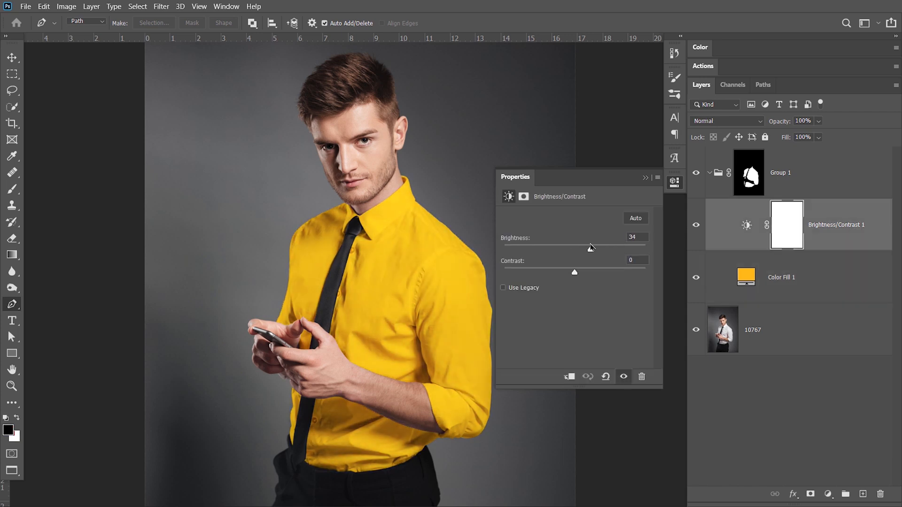
{"action": "right_click", "coordinate": [786, 225]}
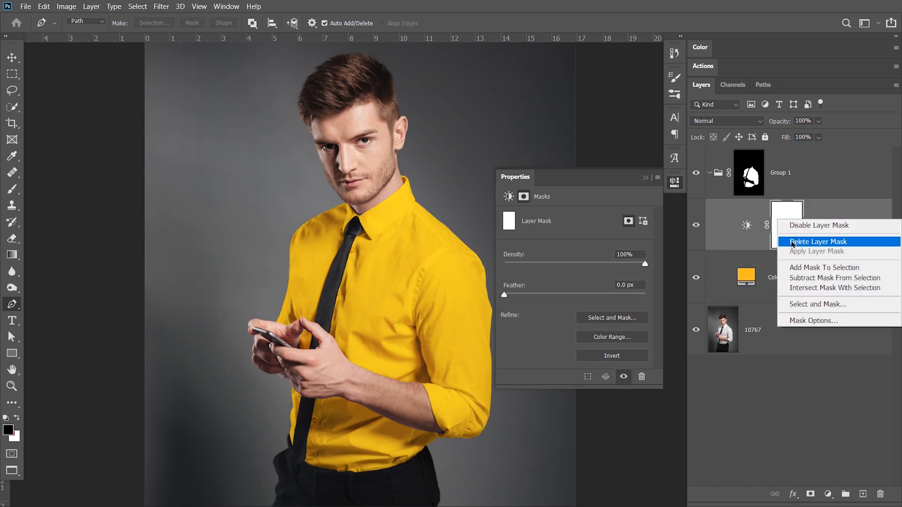
{"action": "left_click", "coordinate": [817, 241]}
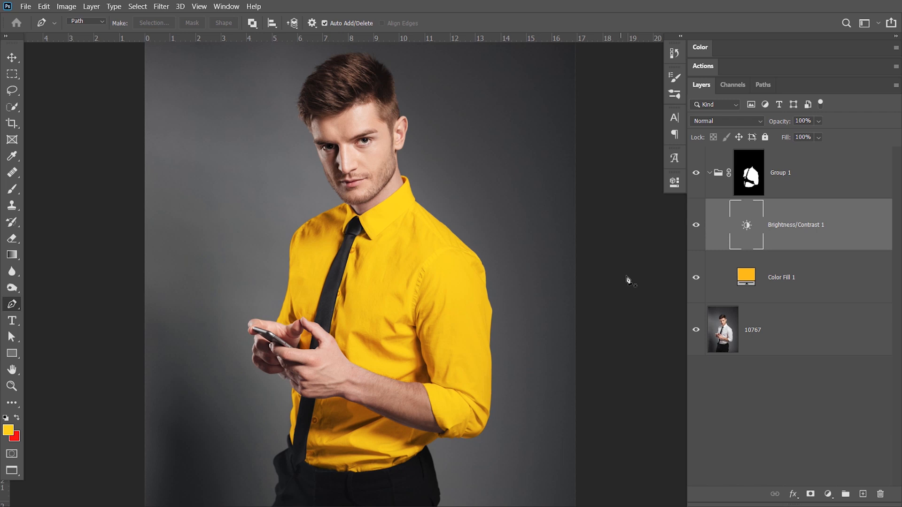
{"action": "mouse_move", "coordinate": [546, 252]}
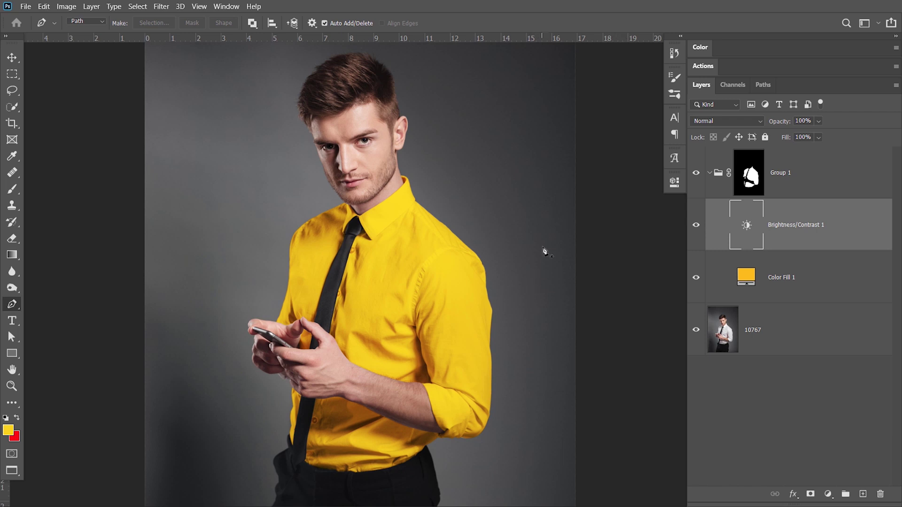
{"action": "mouse_move", "coordinate": [525, 228]}
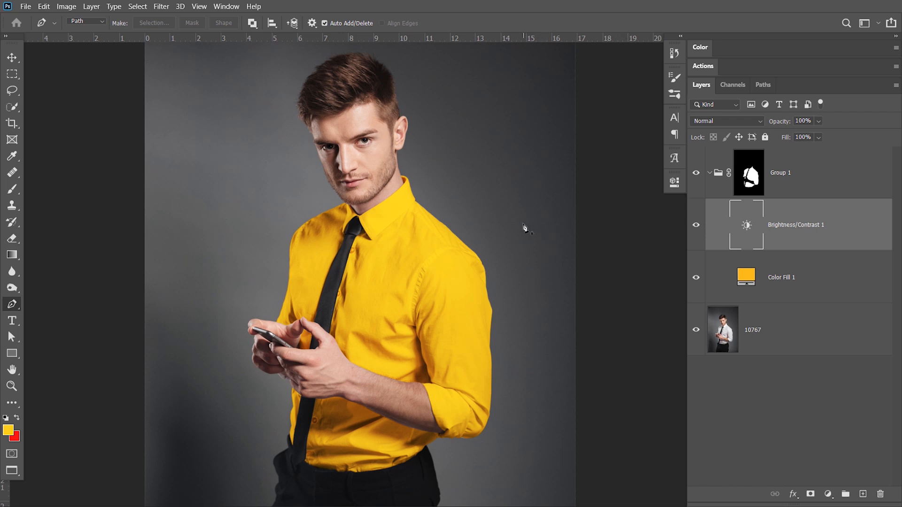
{"action": "mouse_move", "coordinate": [495, 240]}
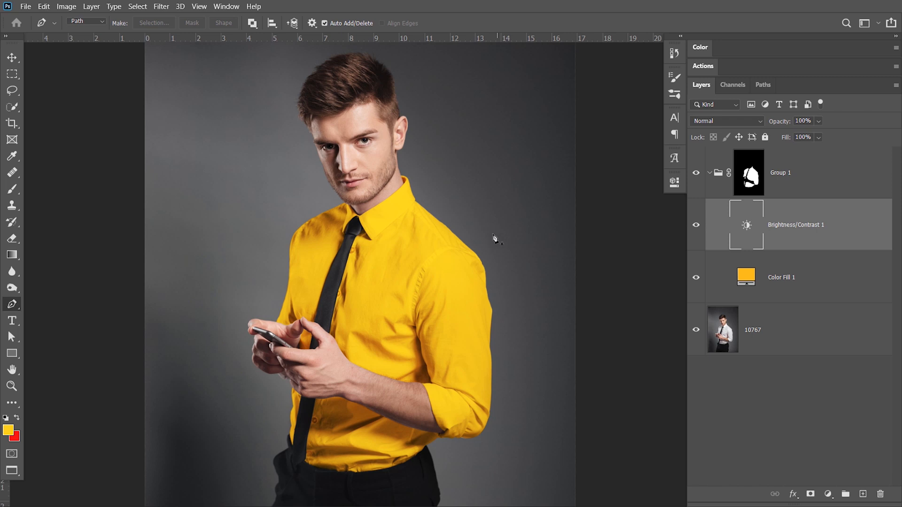
Add an empty Layer 1 above the photo, below Color Fill 1, for edge cleanup.
{"action": "left_click", "coordinate": [11, 387]}
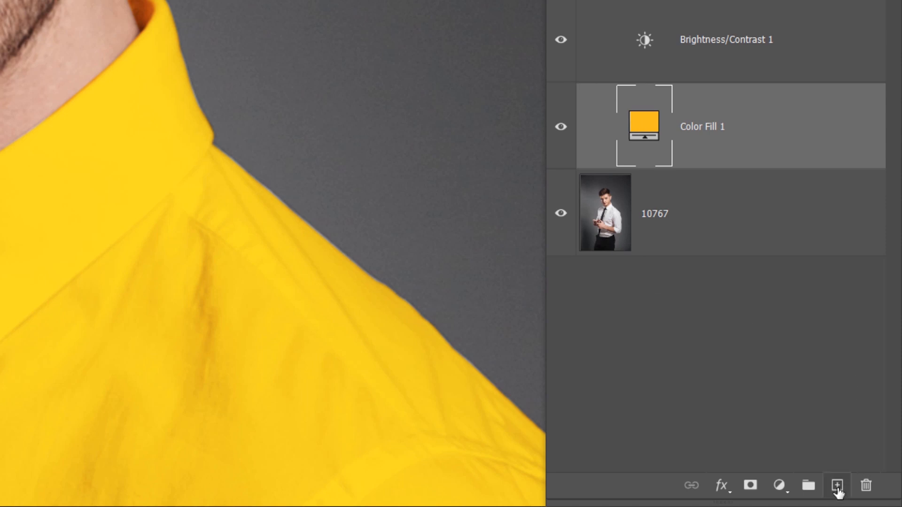
{"action": "left_click", "coordinate": [863, 493]}
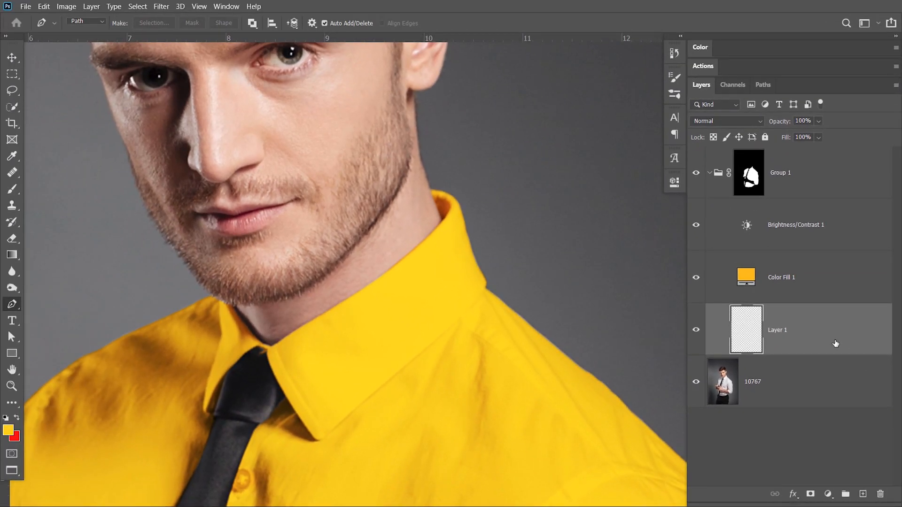
{"action": "mouse_move", "coordinate": [826, 347]}
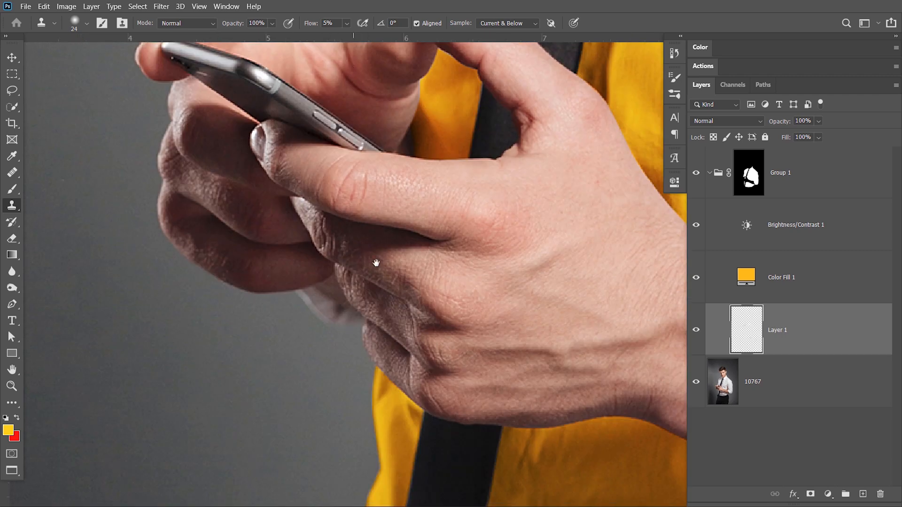
{"action": "left_click", "coordinate": [11, 386]}
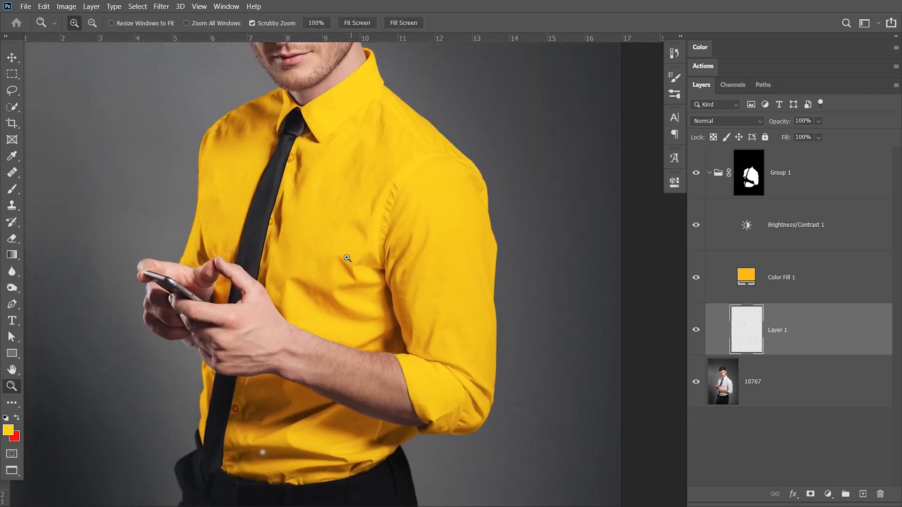
Zoom in on the shirt sleeve edges and hide Layer 1 to compare.
{"action": "left_click", "coordinate": [12, 205]}
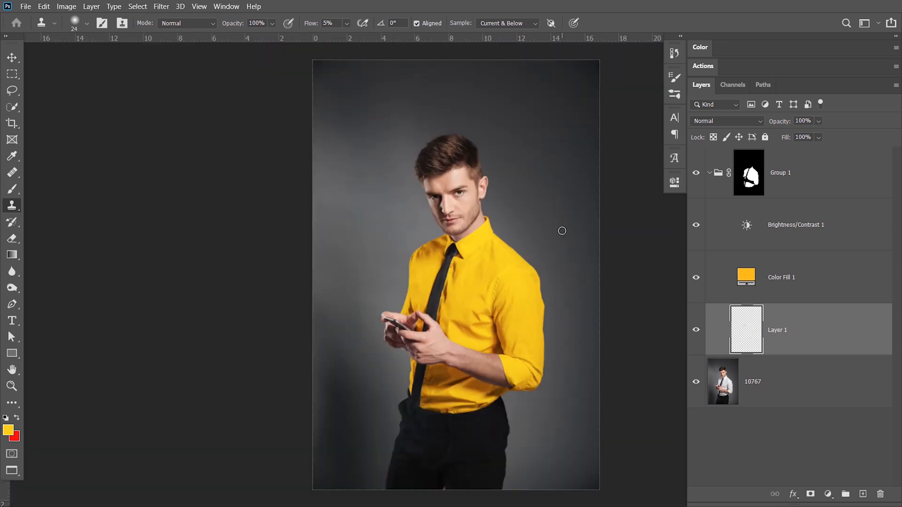
{"action": "left_click", "coordinate": [11, 386]}
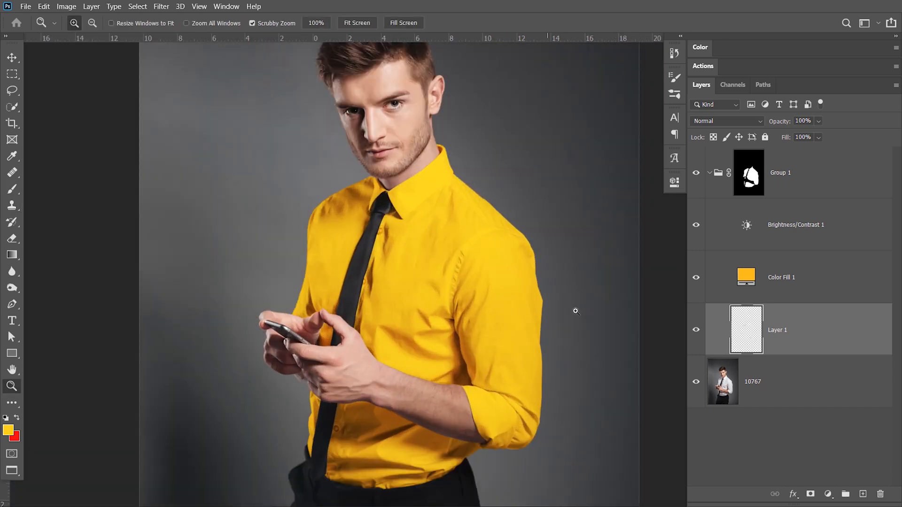
{"action": "left_click", "coordinate": [11, 205]}
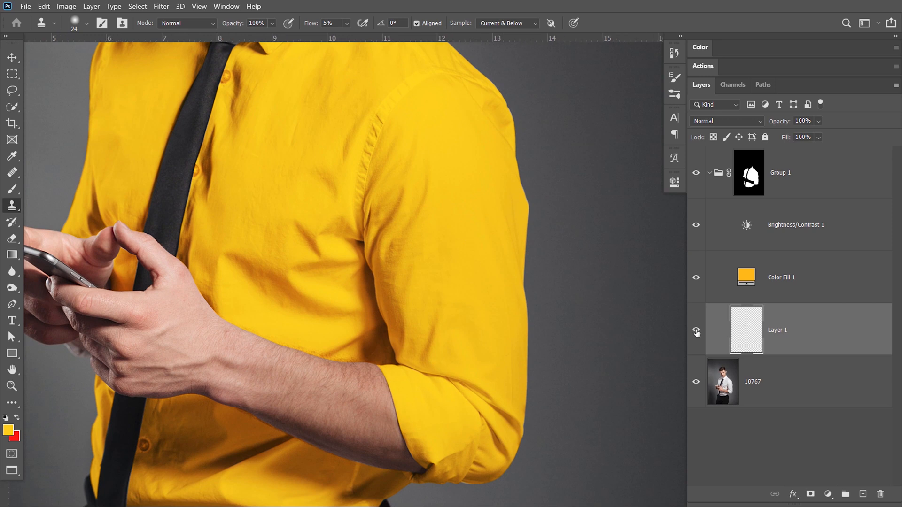
{"action": "left_click", "coordinate": [696, 333]}
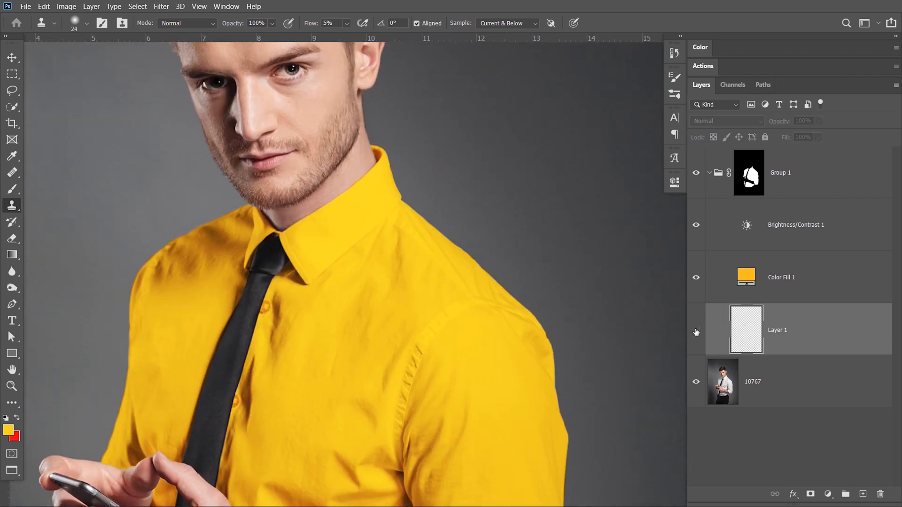
Try an orange shirt fill, then set Color Fill 1 to near-black 151515.
{"action": "double_click", "coordinate": [745, 277]}
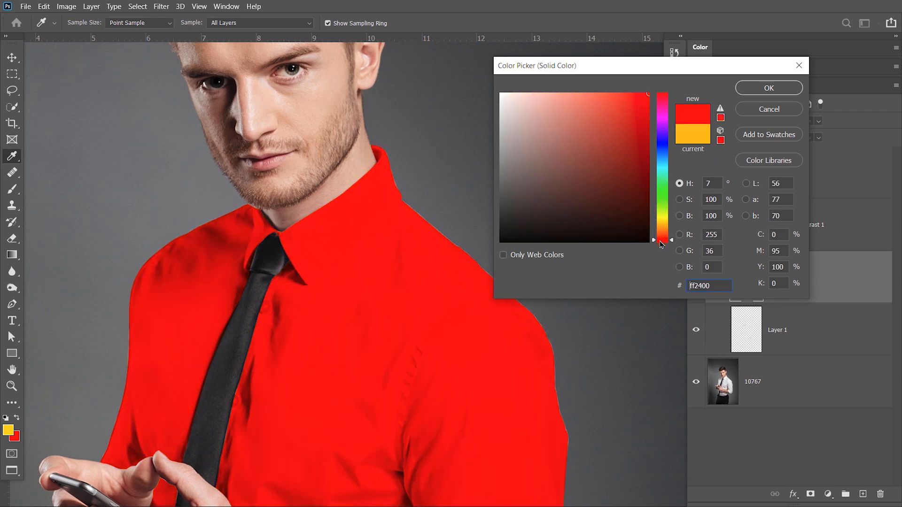
{"action": "left_click", "coordinate": [769, 88]}
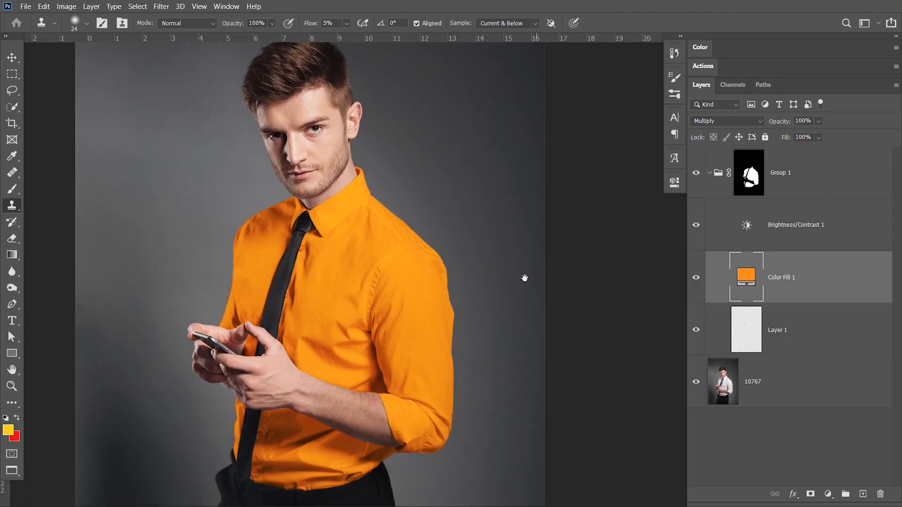
{"action": "double_click", "coordinate": [746, 277]}
{"action": "type", "text": "000000"}
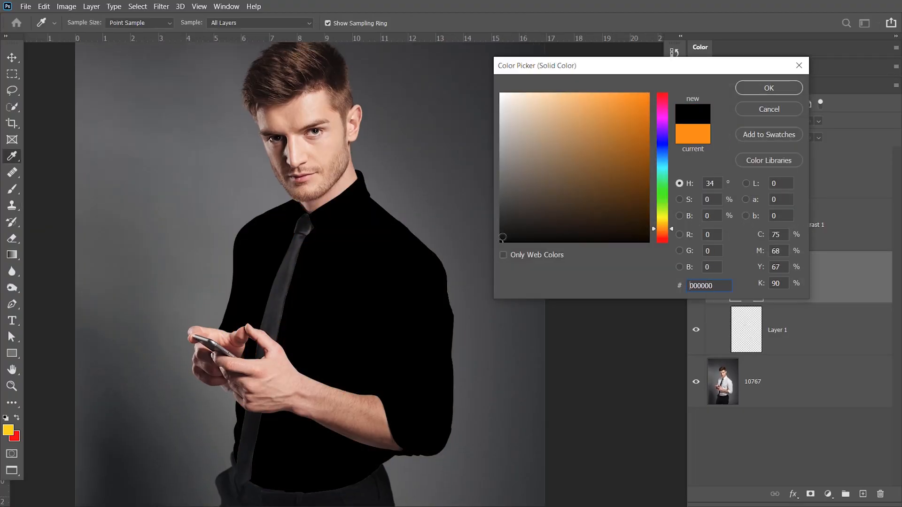
{"action": "left_click", "coordinate": [499, 229]}
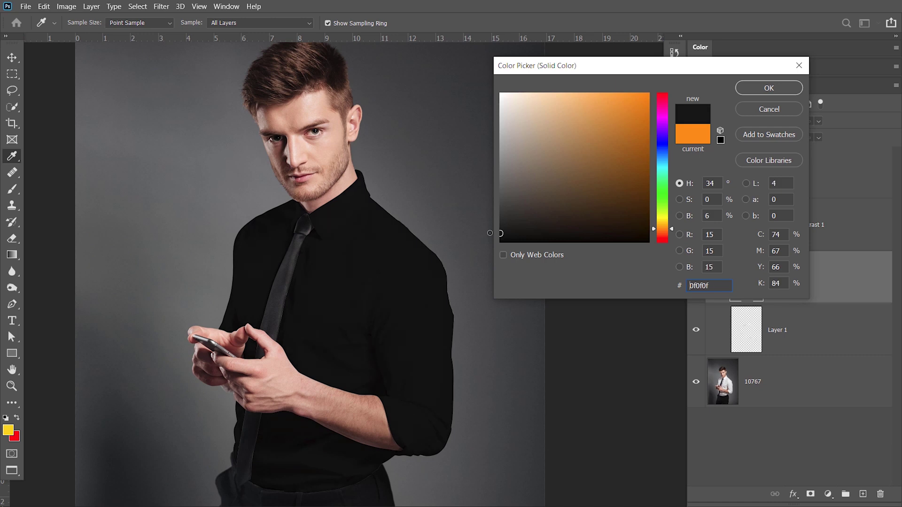
{"action": "type", "text": "101010"}
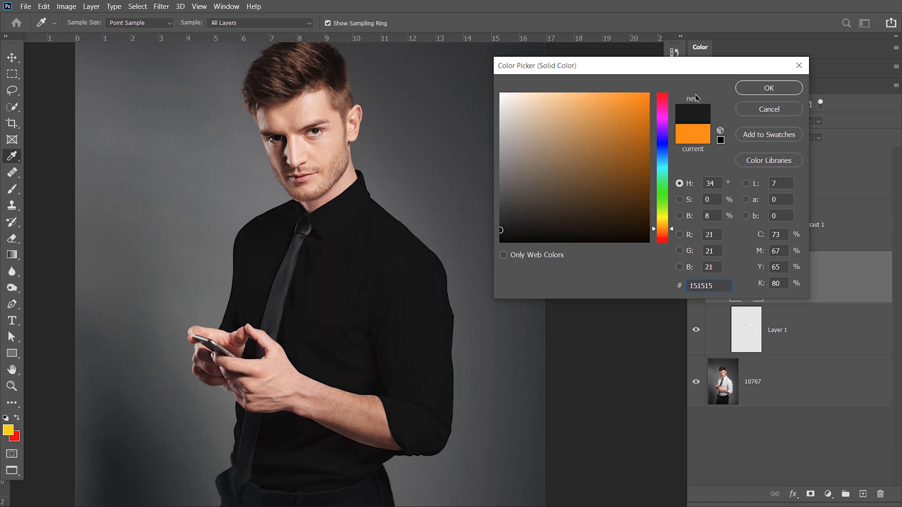
{"action": "left_click", "coordinate": [769, 87]}
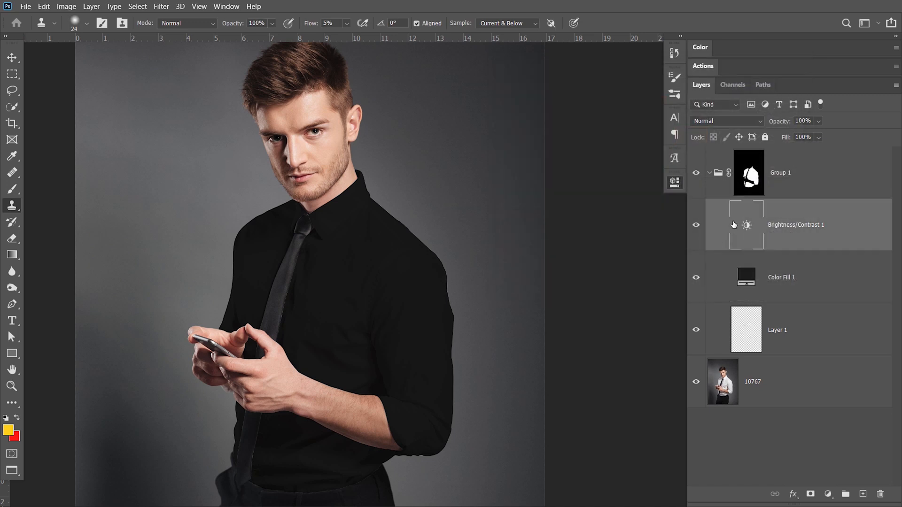
{"action": "double_click", "coordinate": [747, 225]}
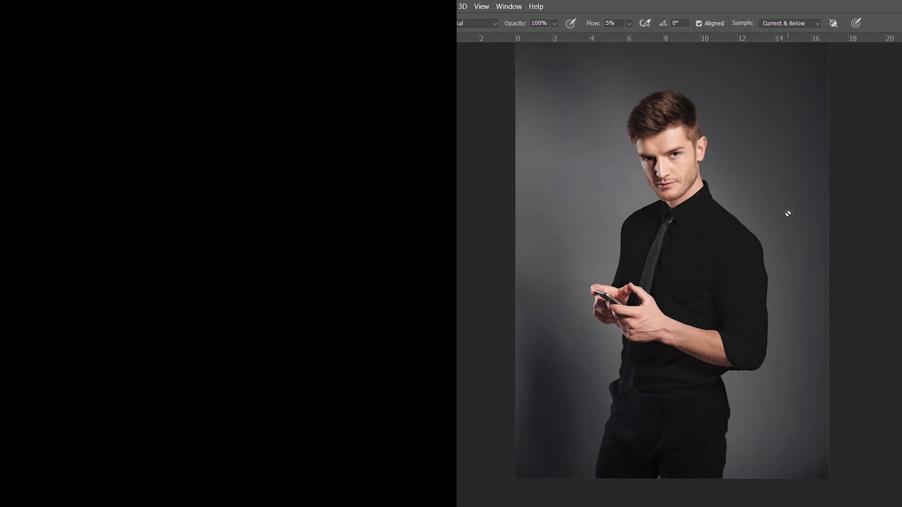
{"action": "mouse_move", "coordinate": [769, 240]}
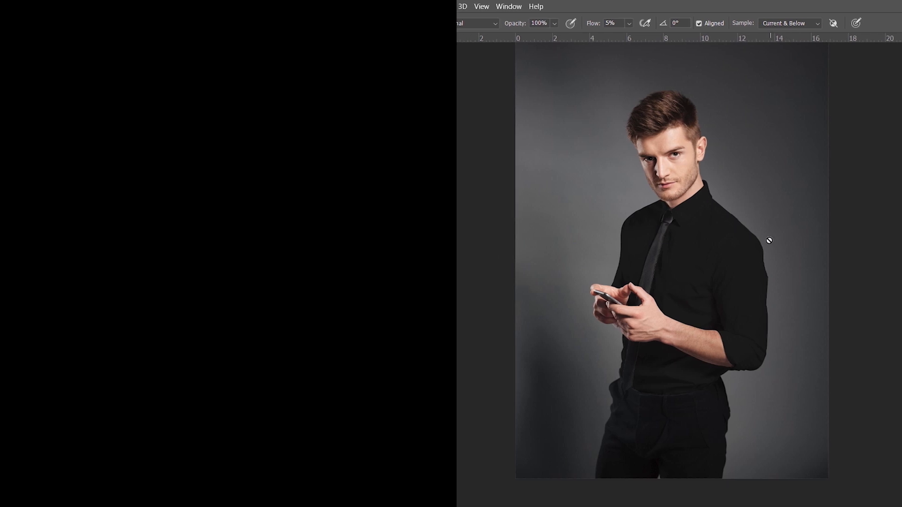